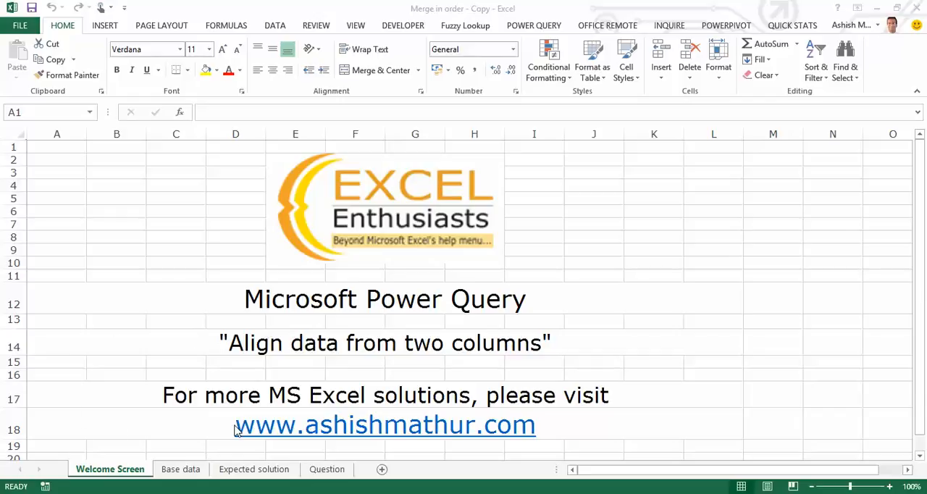
{"action": "mouse_move", "coordinate": [469, 422]}
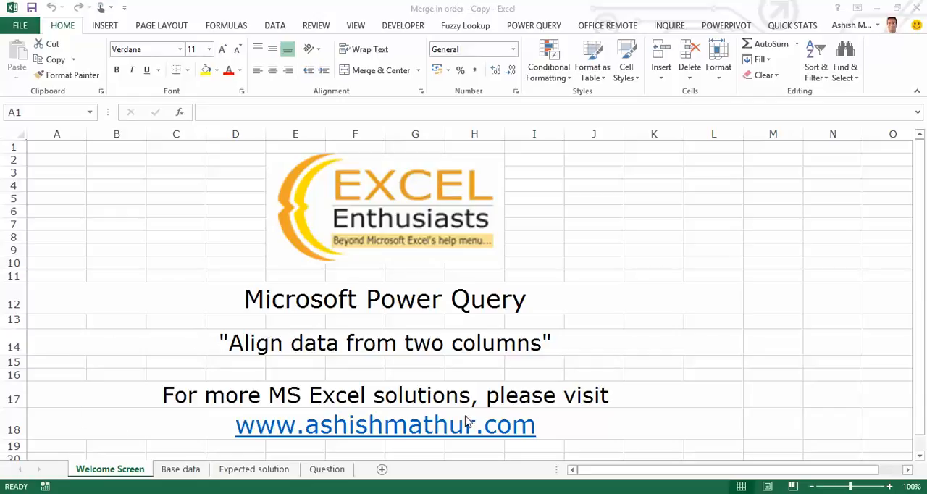
Step: Compare the Base data sheet with the Expected solution sheet, noting List1's gap opposite TestB
{"action": "left_click", "coordinate": [180, 469]}
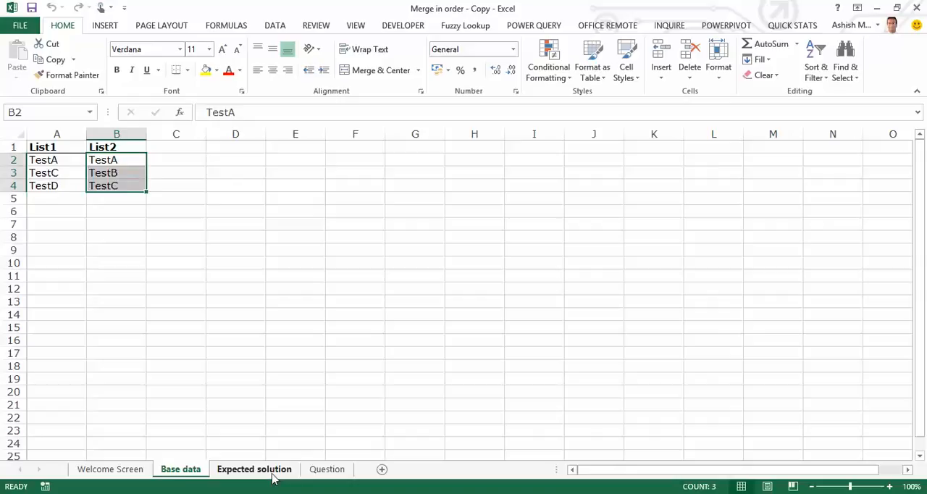
{"action": "left_click", "coordinate": [253, 468]}
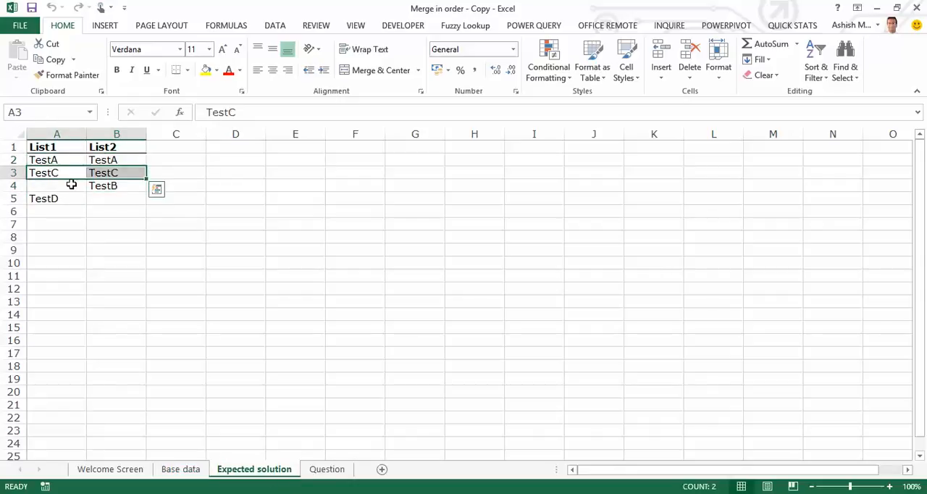
{"action": "left_click", "coordinate": [57, 185]}
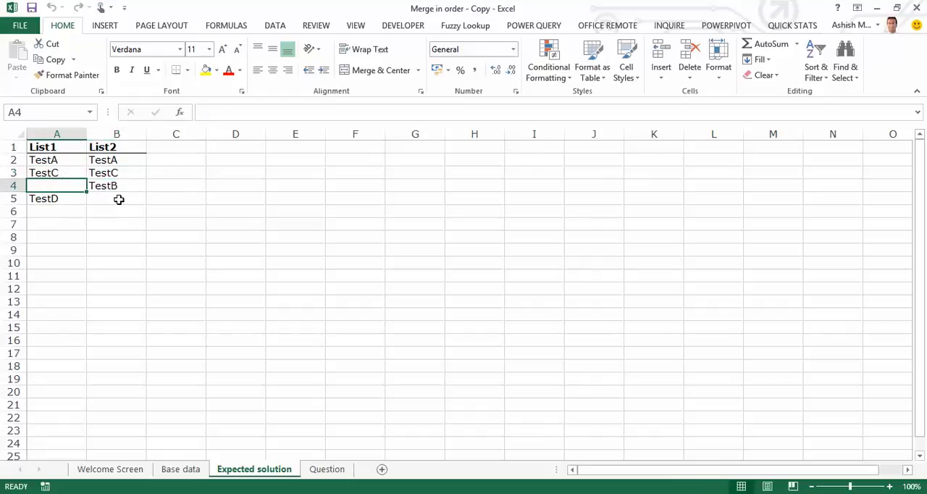
{"action": "left_click", "coordinate": [116, 199]}
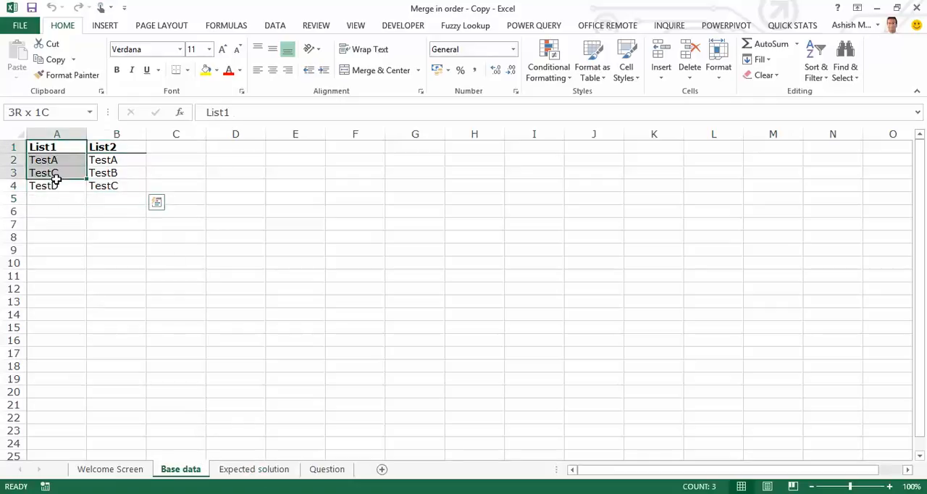
Step: Turn the List1 column into a connection-only Table3 query with worksheet loading disabled
{"action": "left_click", "coordinate": [533, 25]}
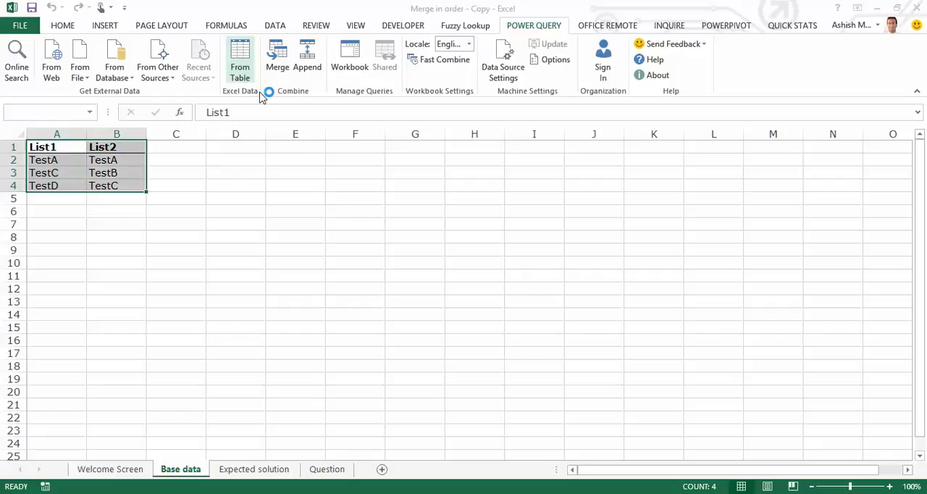
{"action": "left_click", "coordinate": [240, 56]}
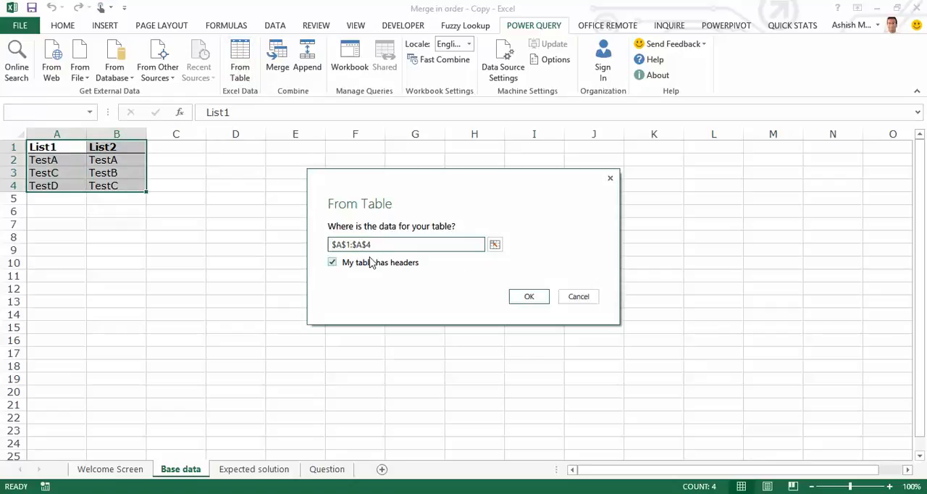
{"action": "left_click", "coordinate": [529, 296]}
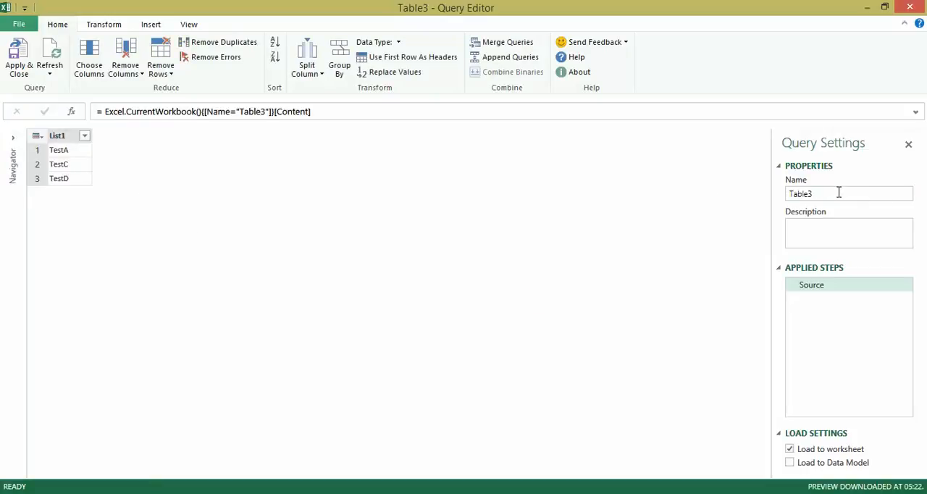
{"action": "left_click", "coordinate": [790, 449]}
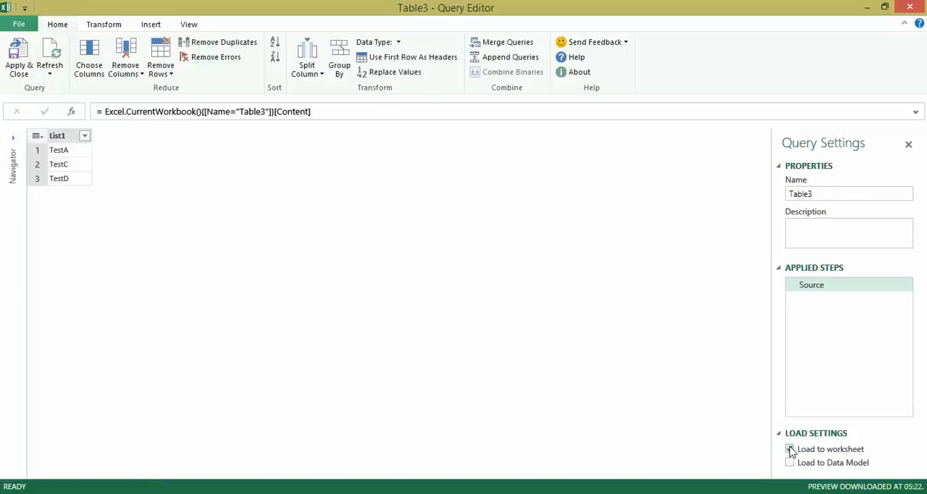
{"action": "left_click", "coordinate": [789, 449]}
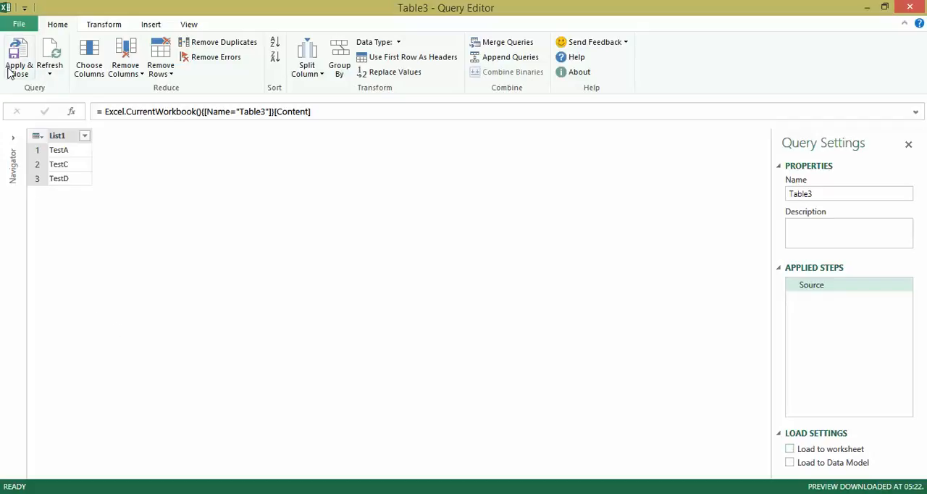
{"action": "left_click", "coordinate": [18, 52]}
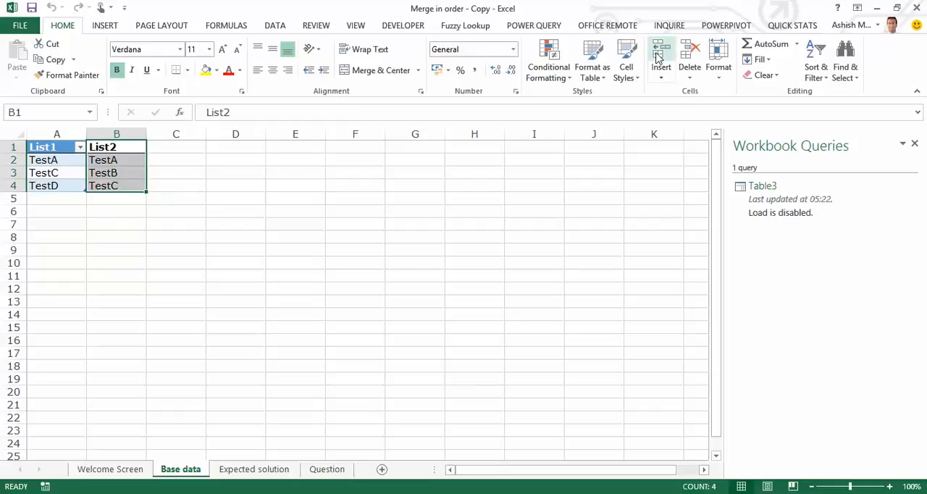
Step: Create a Table4 query from the List2 column with worksheet loading turned off
{"action": "left_click", "coordinate": [534, 24]}
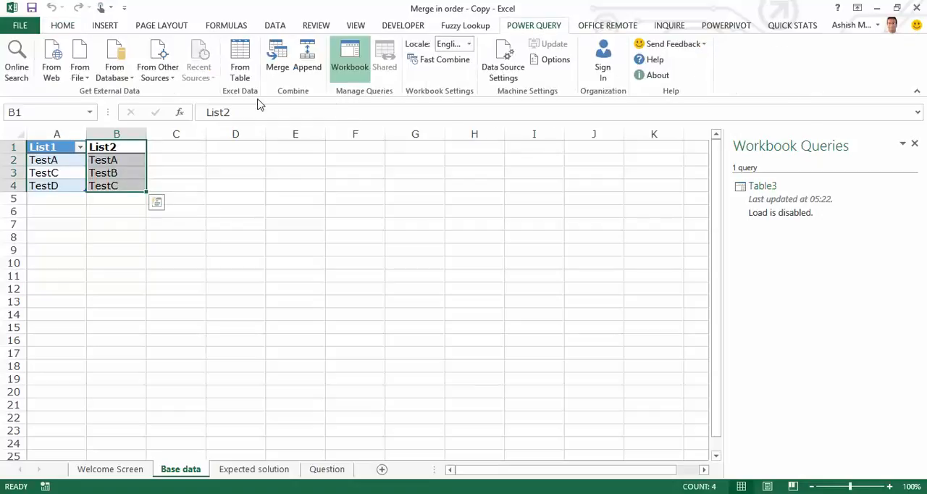
{"action": "left_click", "coordinate": [240, 56]}
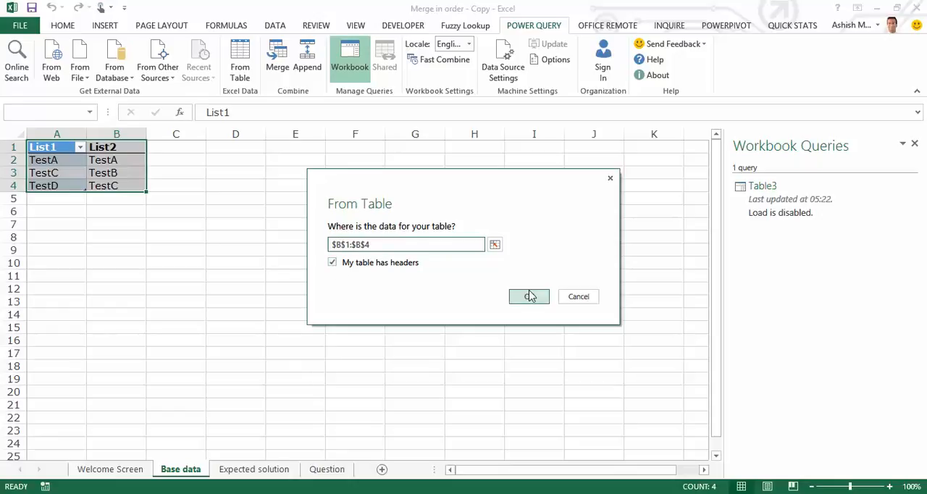
{"action": "left_click", "coordinate": [529, 297]}
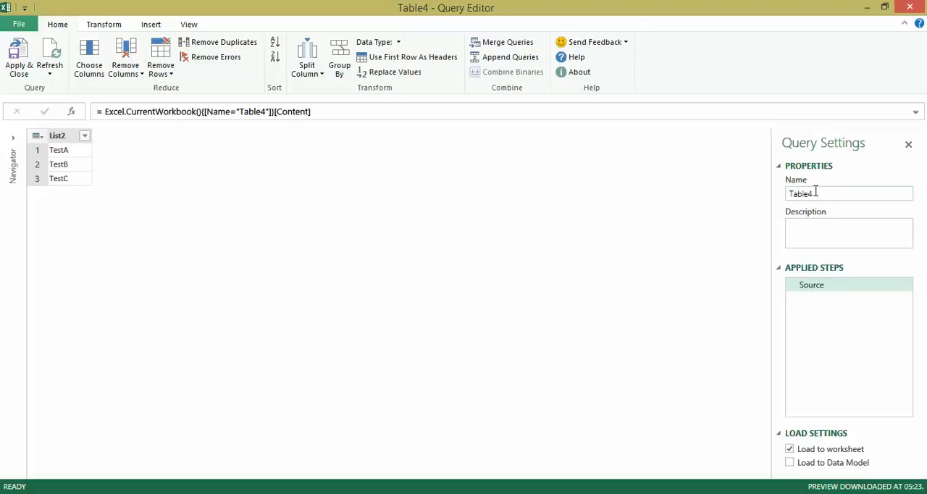
{"action": "left_click", "coordinate": [790, 449]}
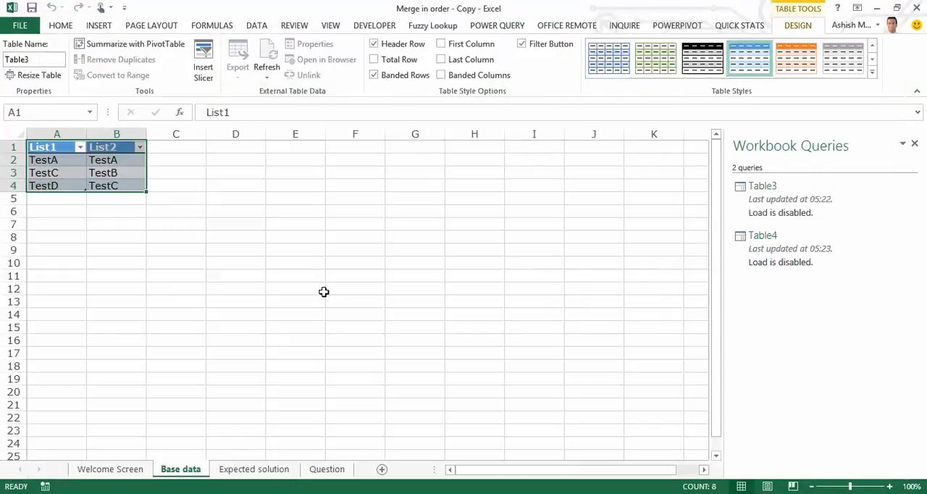
{"action": "mouse_move", "coordinate": [216, 253]}
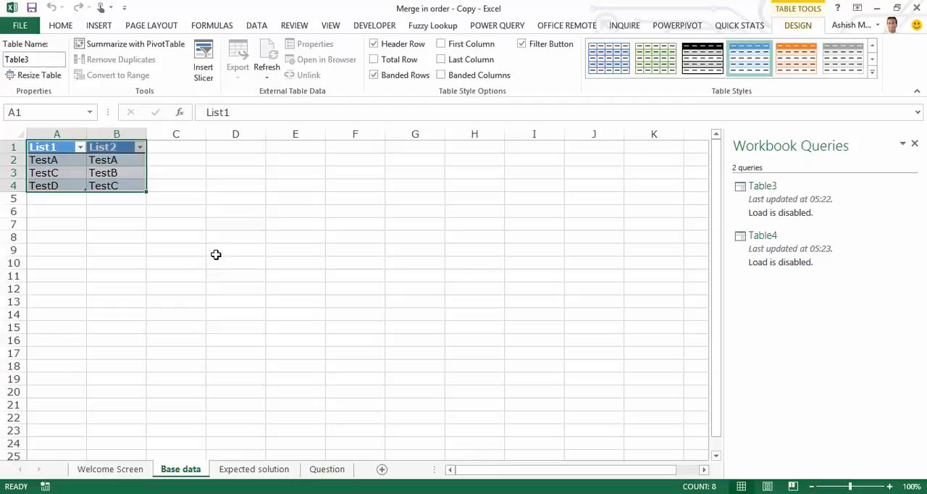
{"action": "mouse_move", "coordinate": [89, 172]}
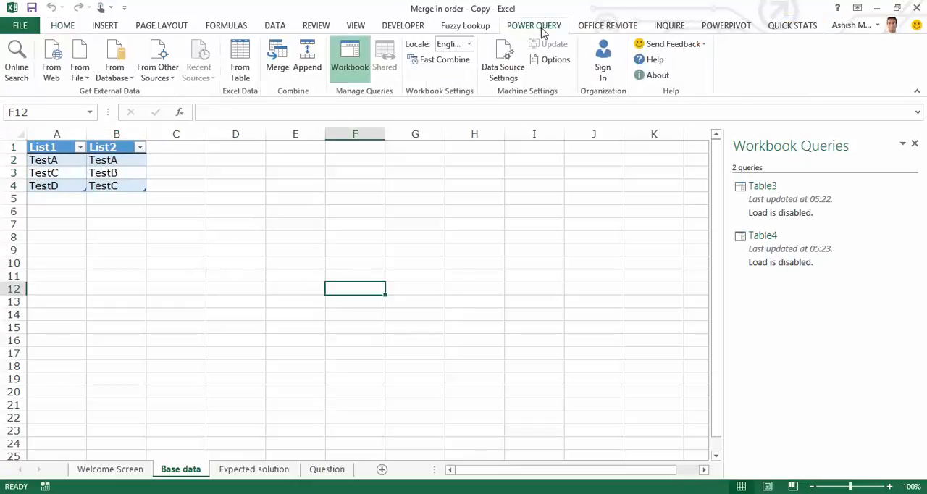
{"action": "mouse_move", "coordinate": [304, 102]}
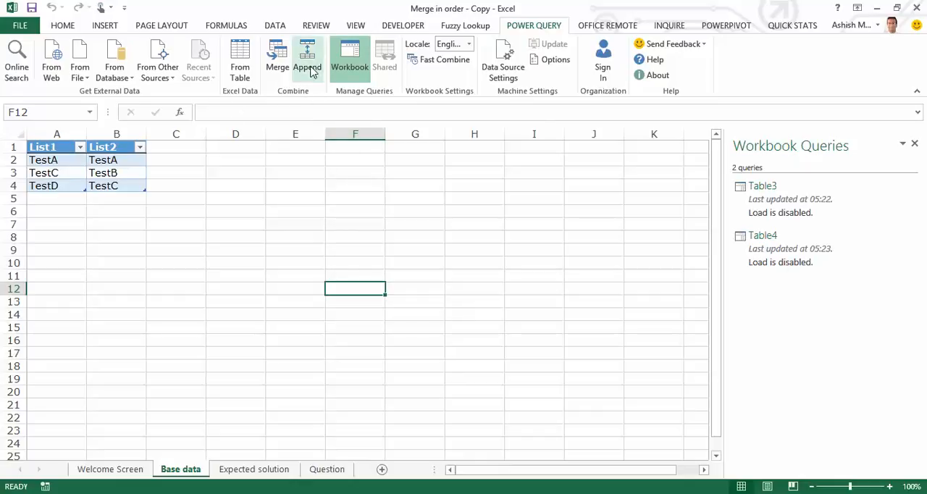
{"action": "left_click", "coordinate": [308, 56]}
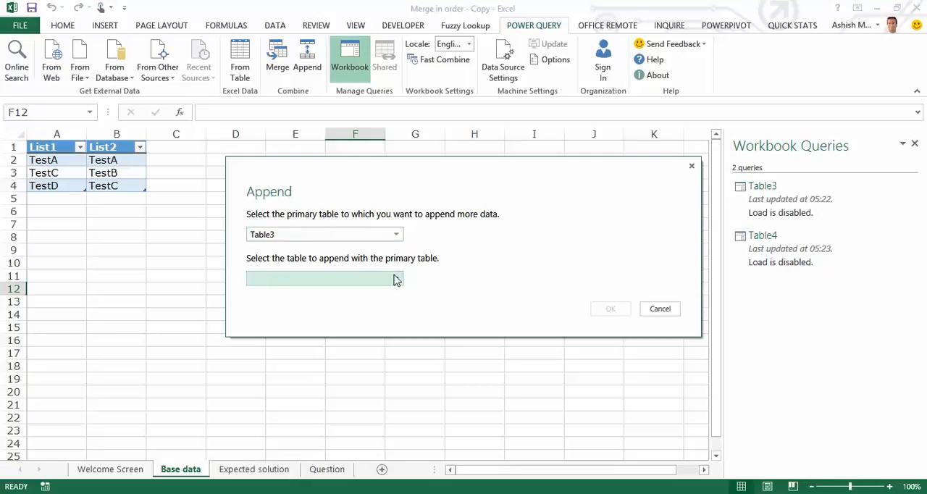
{"action": "left_click", "coordinate": [324, 278]}
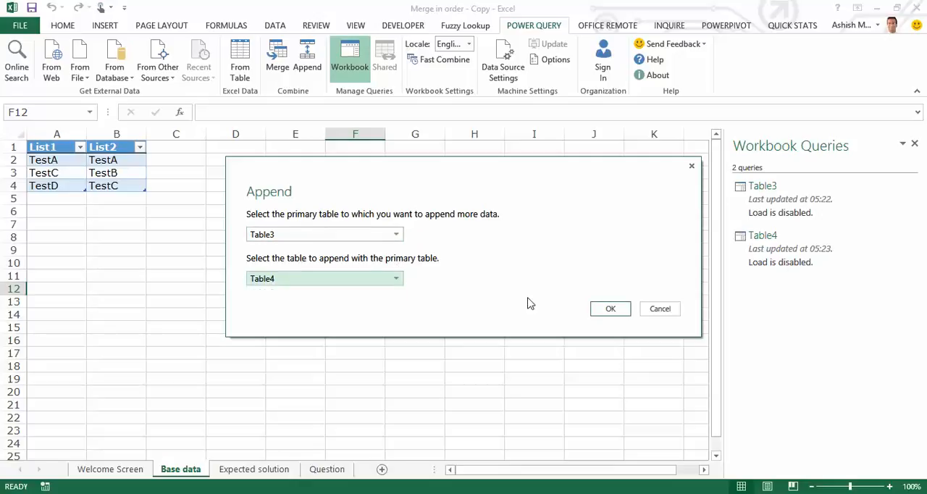
{"action": "left_click", "coordinate": [610, 309]}
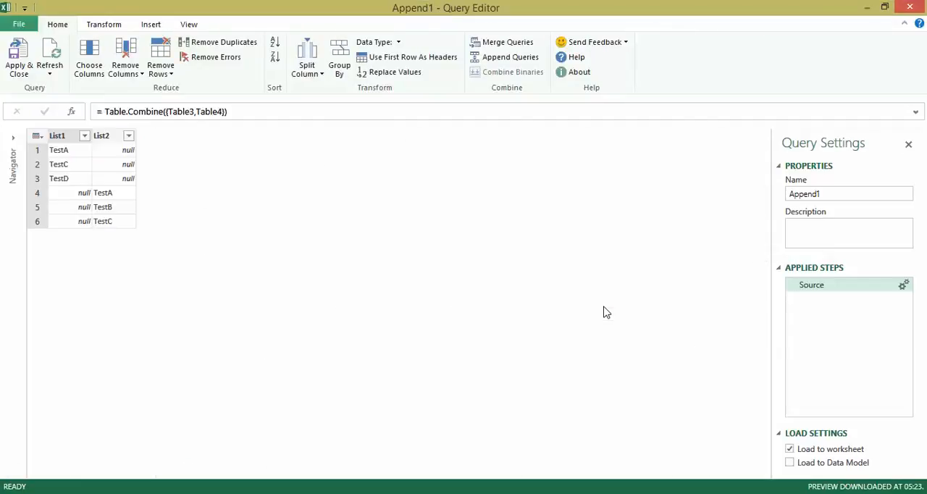
{"action": "mouse_move", "coordinate": [128, 171]}
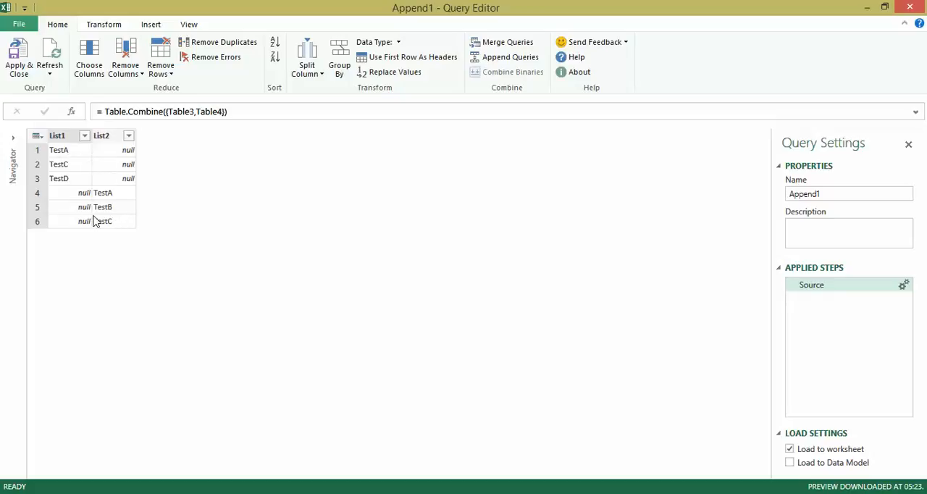
{"action": "mouse_move", "coordinate": [105, 164]}
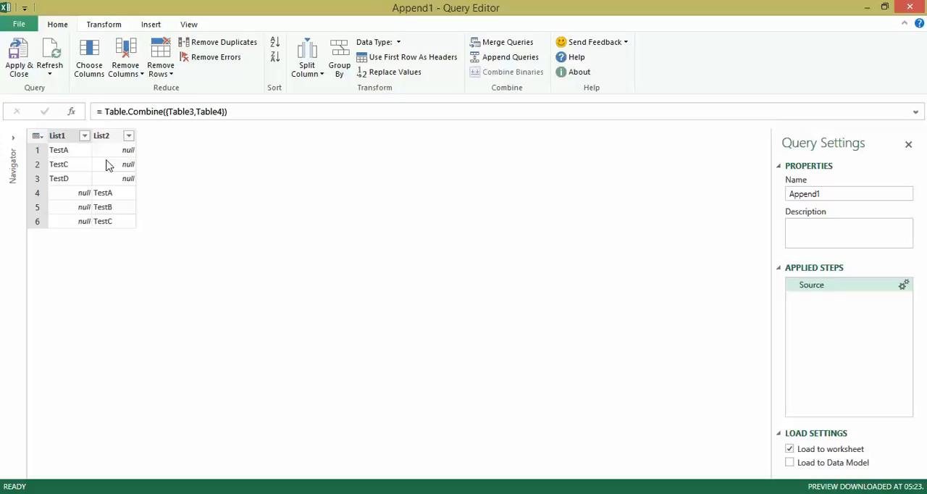
{"action": "mouse_move", "coordinate": [114, 173]}
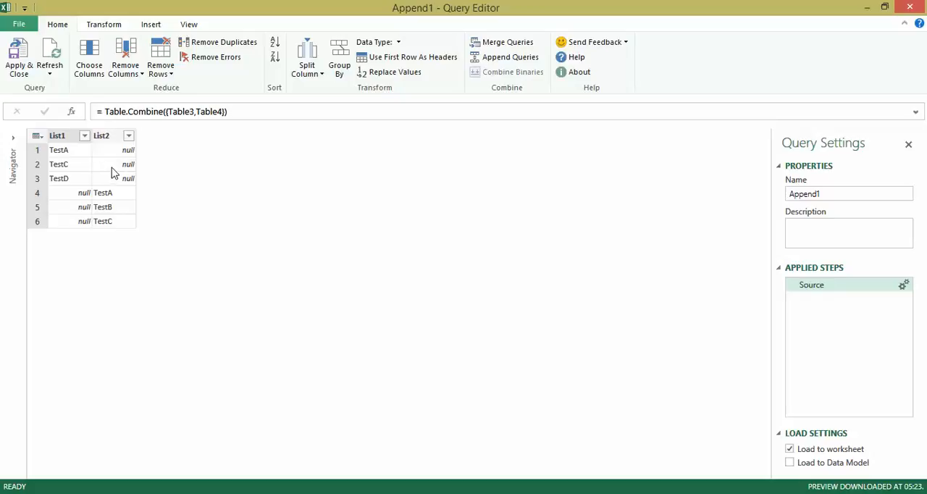
{"action": "mouse_move", "coordinate": [122, 145]}
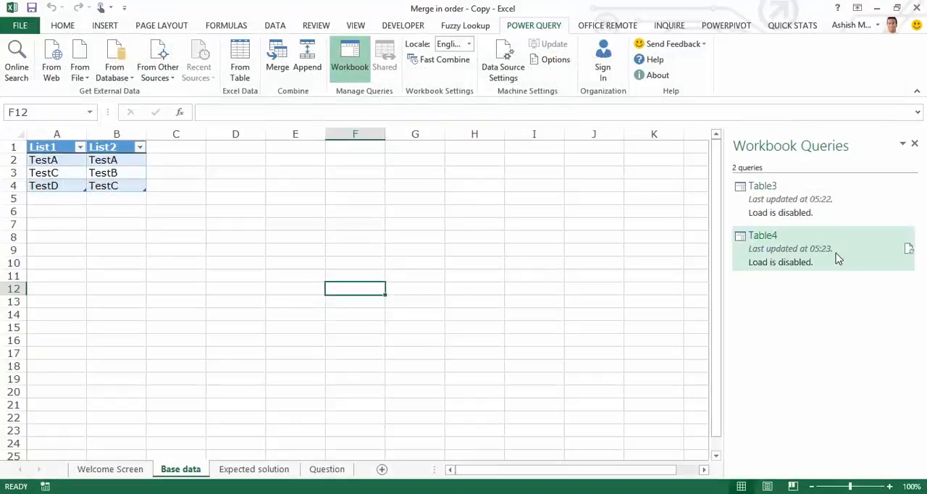
{"action": "mouse_move", "coordinate": [826, 264]}
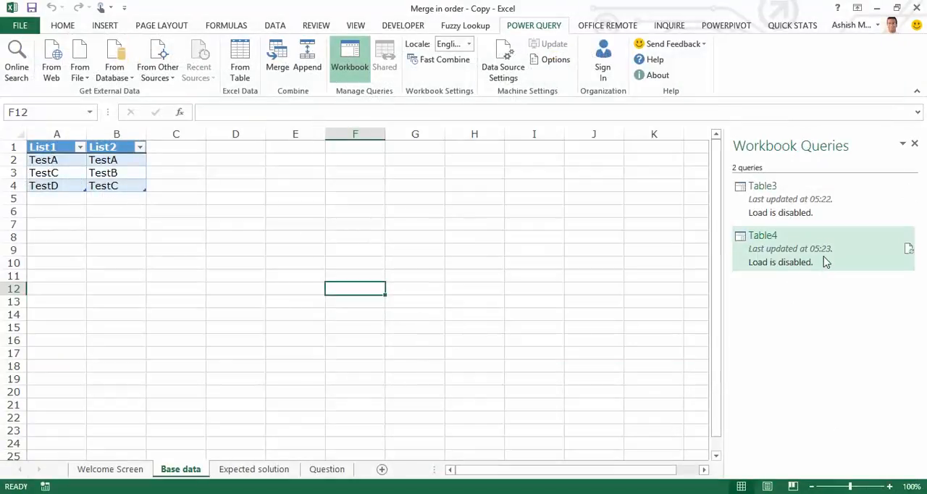
Step: Rename Table4's List2 column to List1 and save the query
{"action": "left_click", "coordinate": [763, 235]}
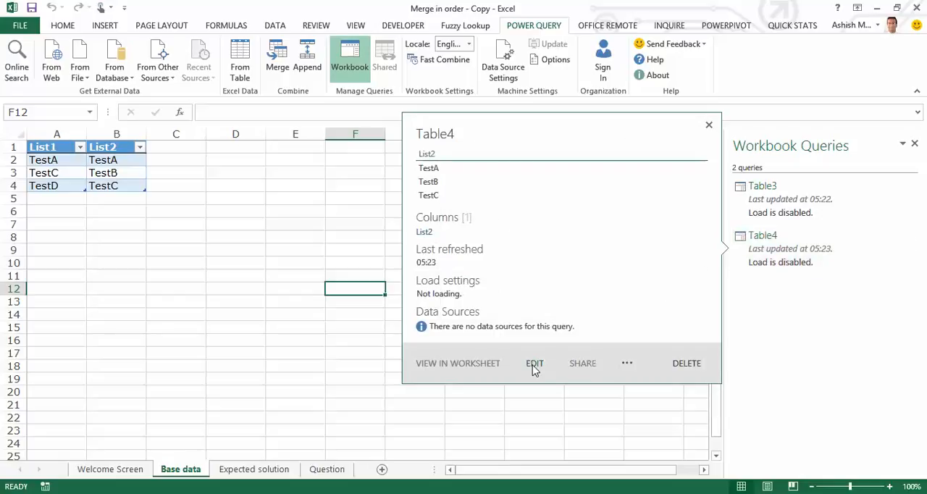
{"action": "left_click", "coordinate": [534, 363]}
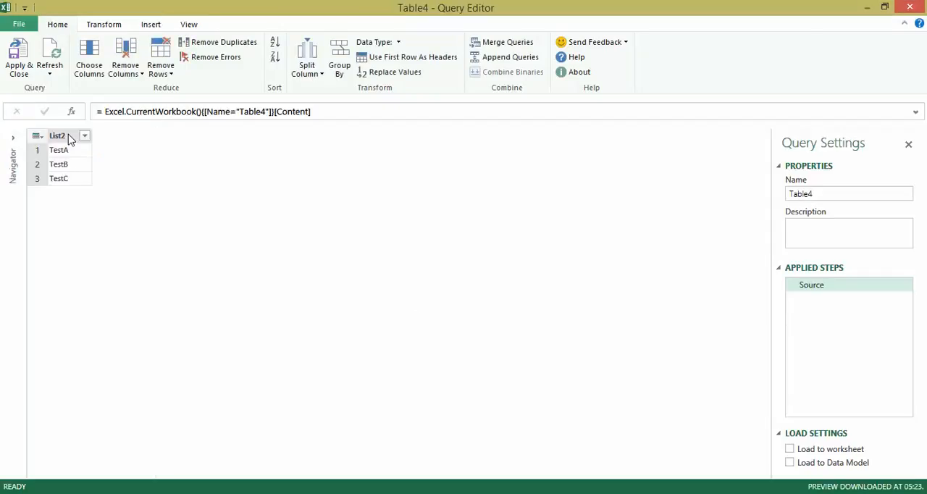
{"action": "right_click", "coordinate": [58, 136]}
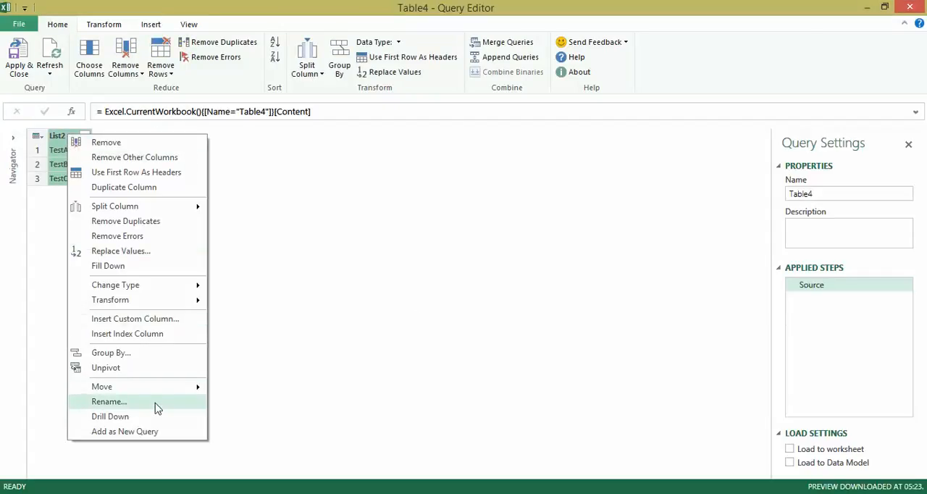
{"action": "left_click", "coordinate": [109, 401]}
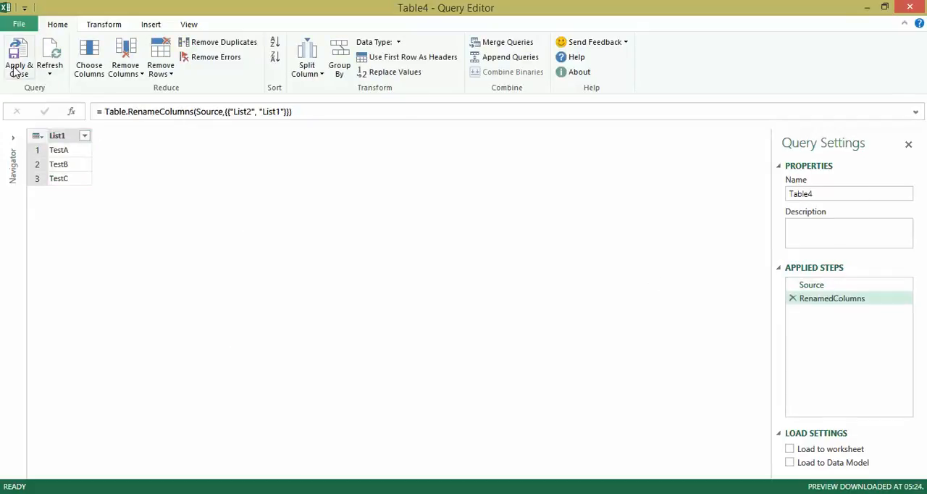
{"action": "left_click", "coordinate": [18, 57]}
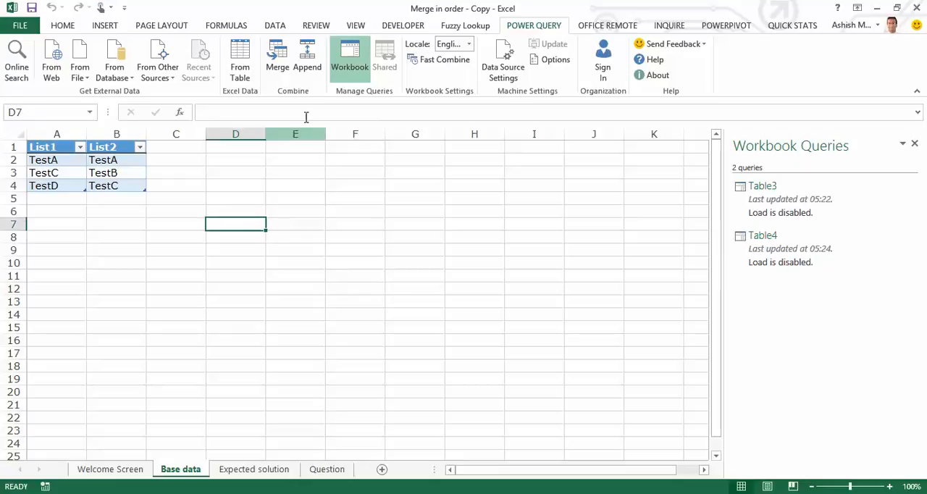
{"action": "left_click", "coordinate": [305, 58]}
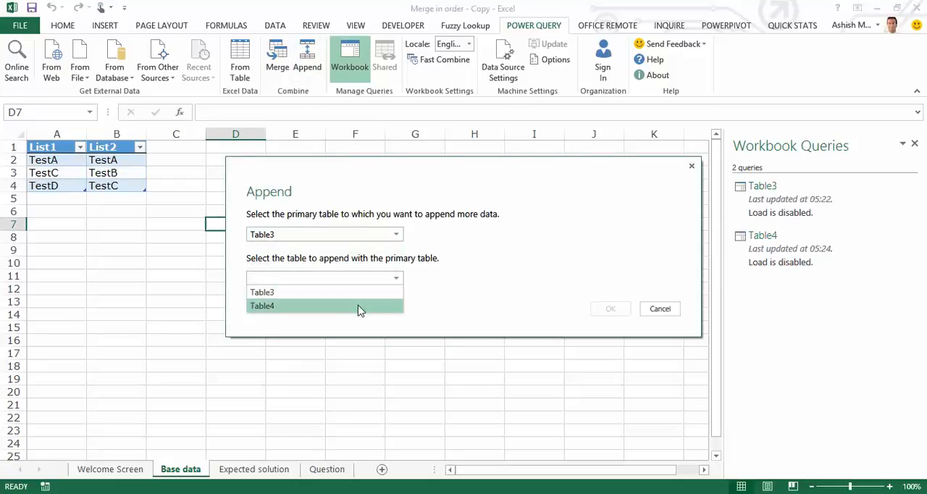
Step: Append Table4 to Table3, remove duplicate test names, and name the query 'Unique List'
{"action": "left_click", "coordinate": [610, 309]}
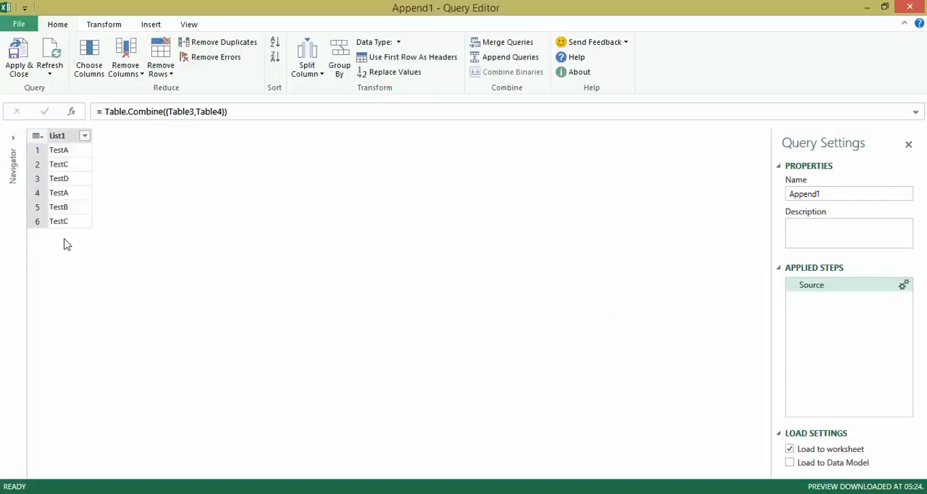
{"action": "mouse_move", "coordinate": [57, 151]}
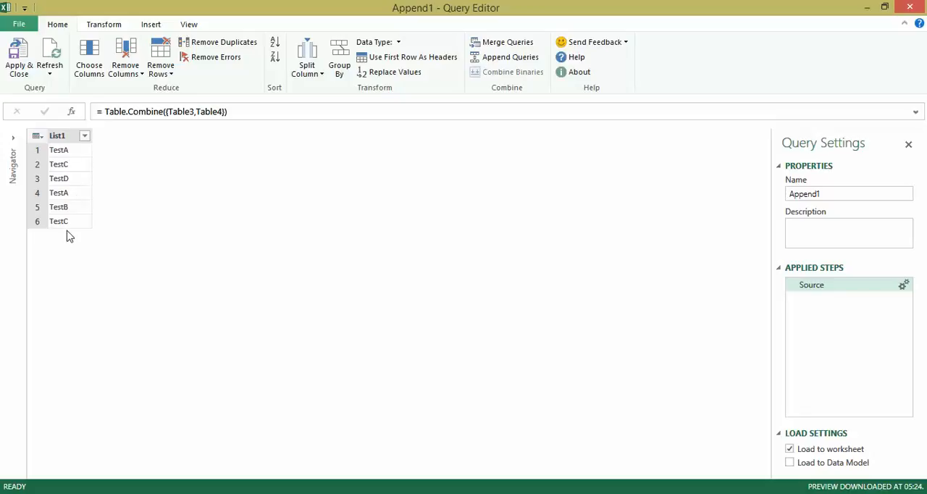
{"action": "mouse_move", "coordinate": [59, 151]}
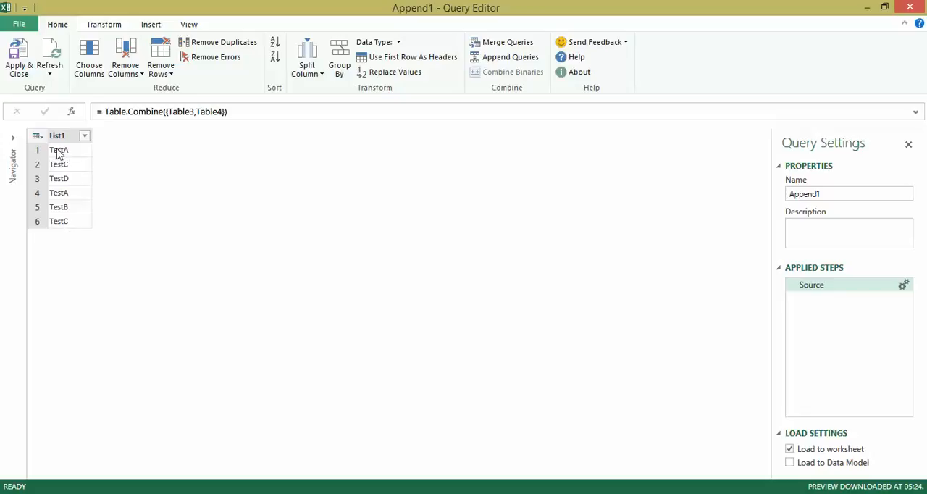
{"action": "right_click", "coordinate": [60, 135]}
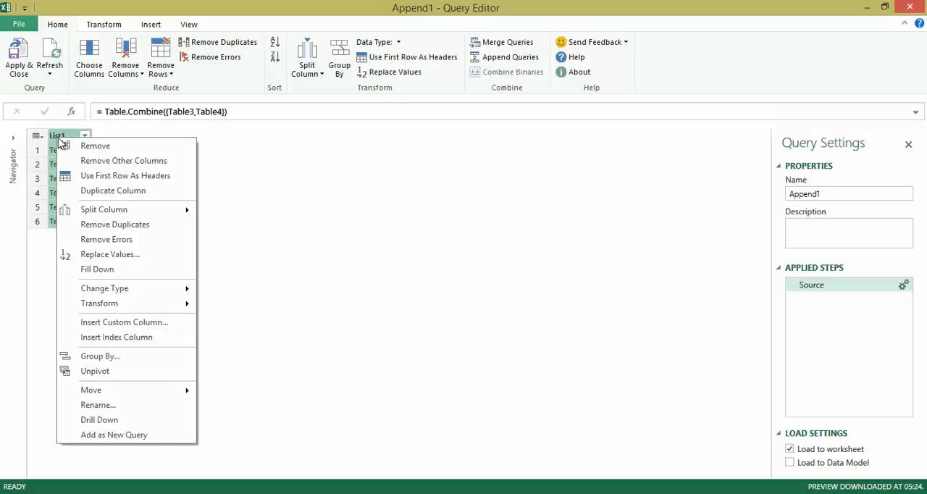
{"action": "left_click", "coordinate": [114, 224]}
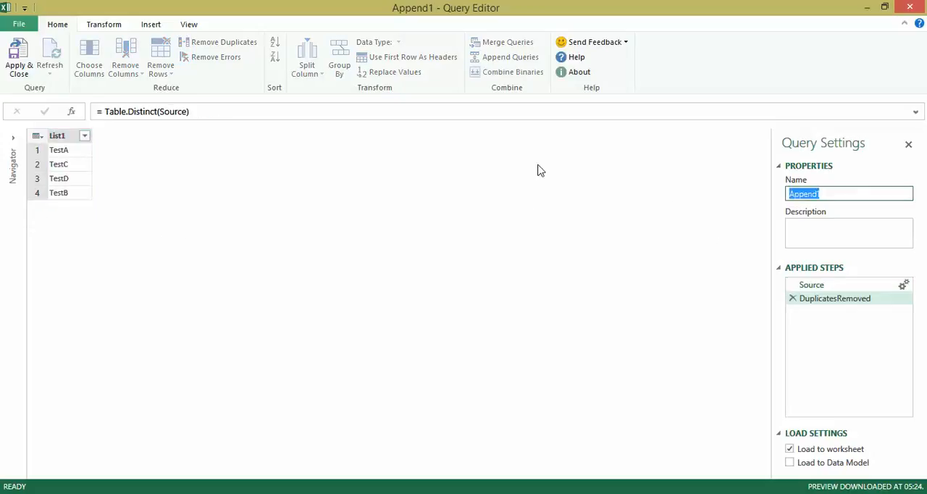
{"action": "type", "text": "Unique"}
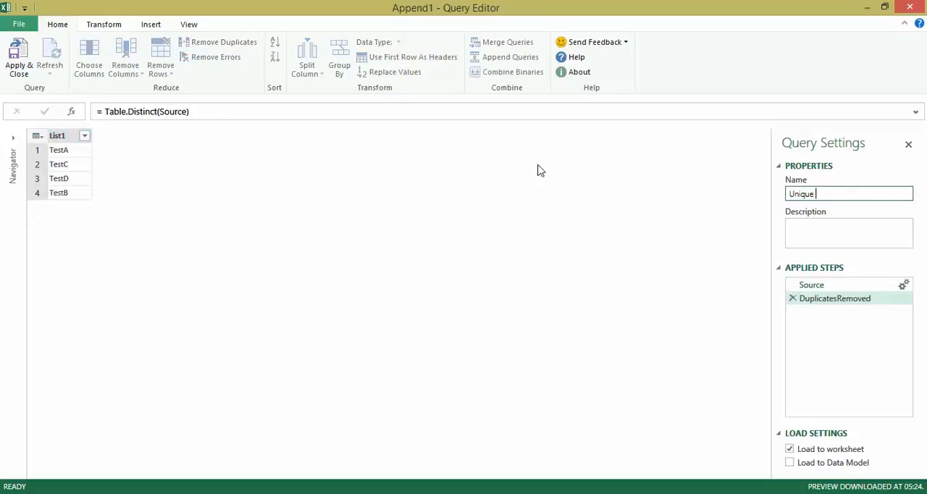
{"action": "type", "text": "List"}
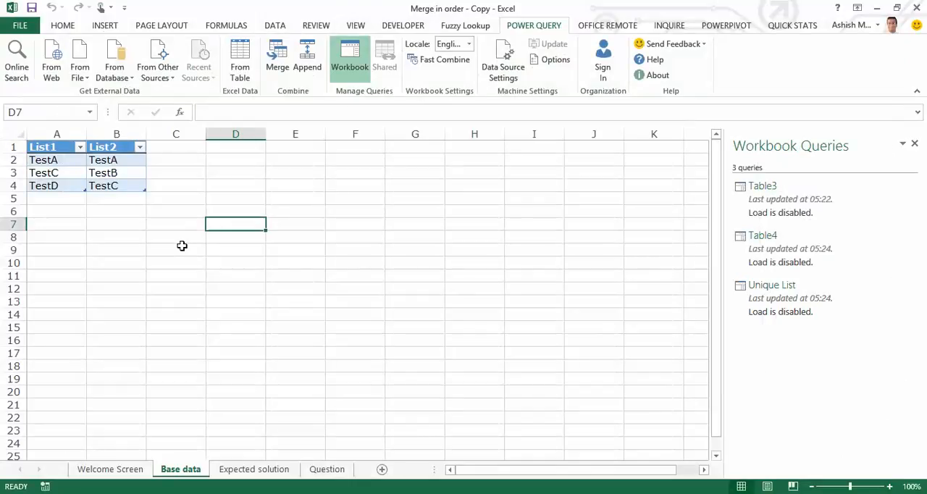
{"action": "mouse_move", "coordinate": [166, 206]}
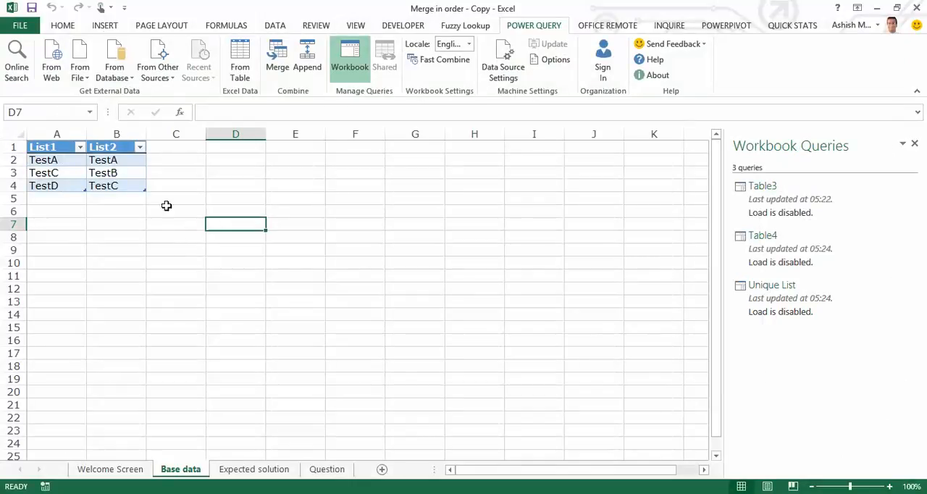
{"action": "mouse_move", "coordinate": [213, 292]}
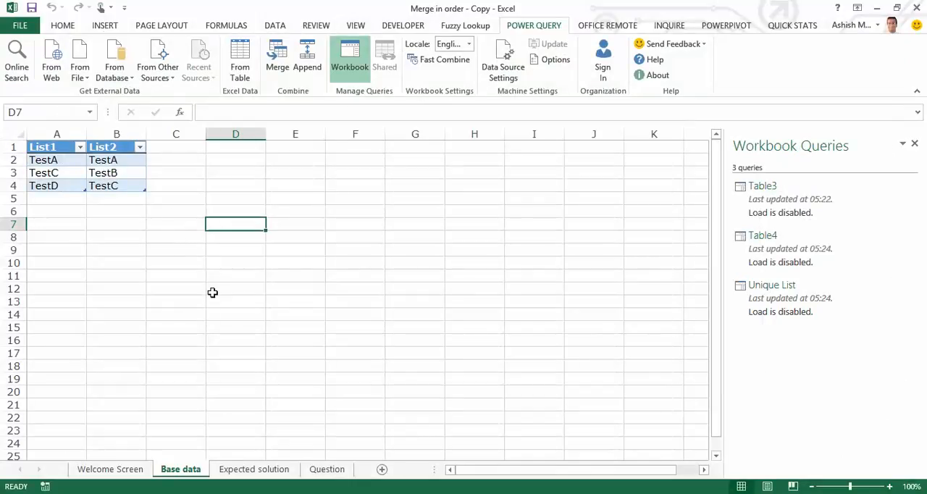
{"action": "mouse_move", "coordinate": [150, 188]}
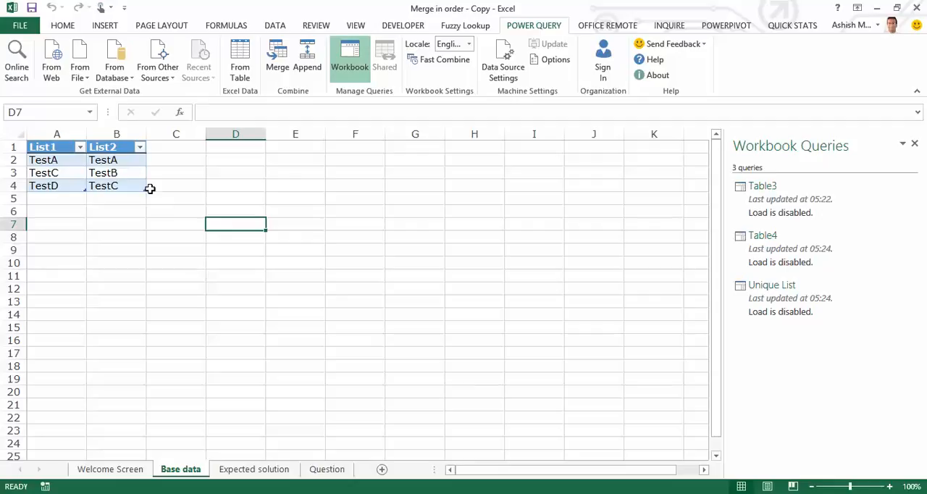
{"action": "mouse_move", "coordinate": [272, 264]}
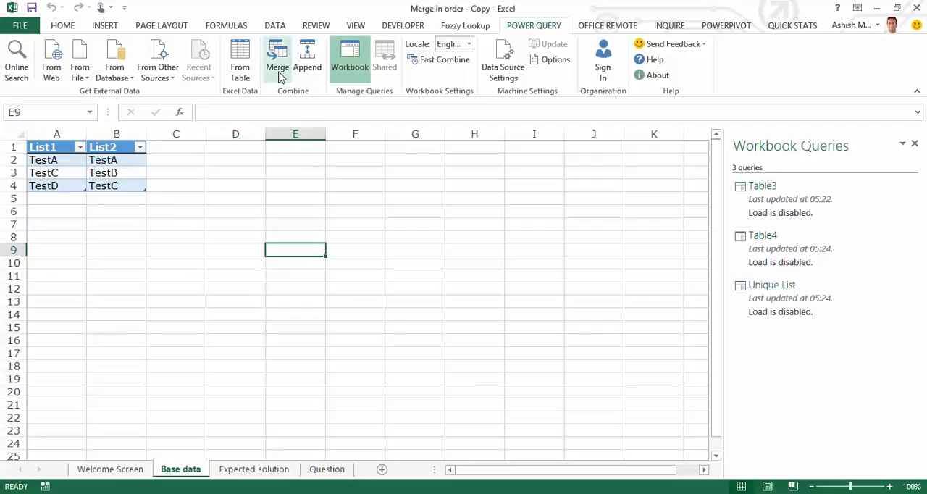
Step: Merge Unique List with Table3, matching on List1 in both tables
{"action": "left_click", "coordinate": [275, 58]}
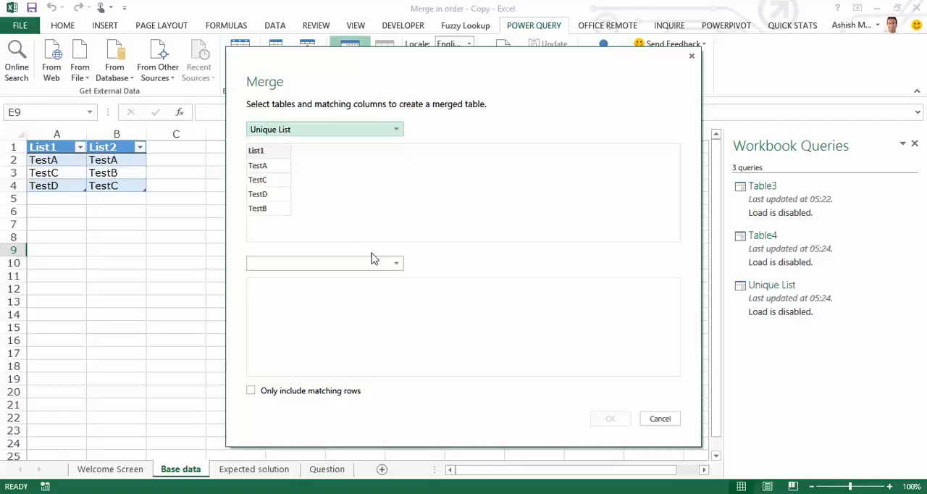
{"action": "left_click", "coordinate": [324, 263]}
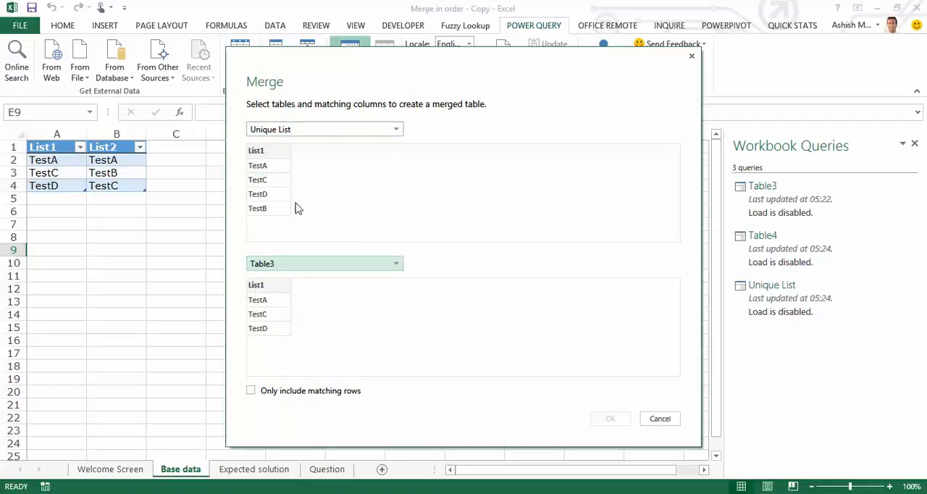
{"action": "left_click", "coordinate": [261, 150]}
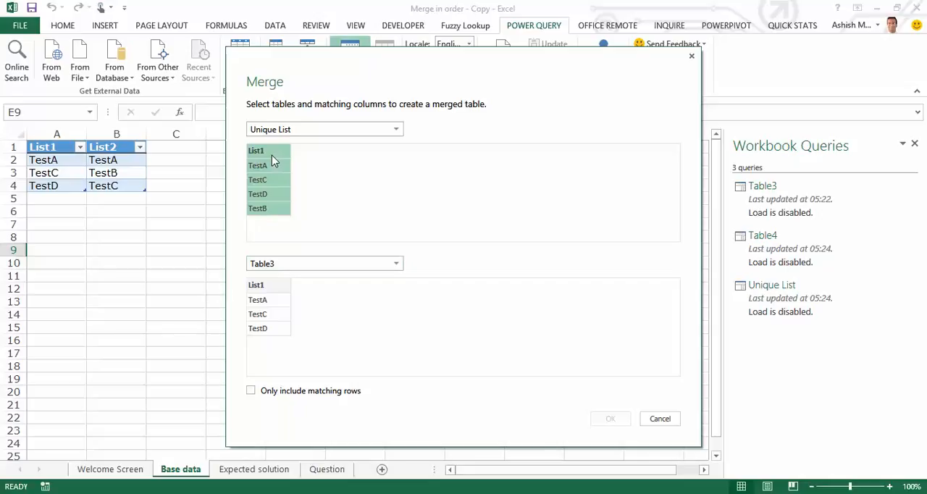
{"action": "mouse_move", "coordinate": [275, 292]}
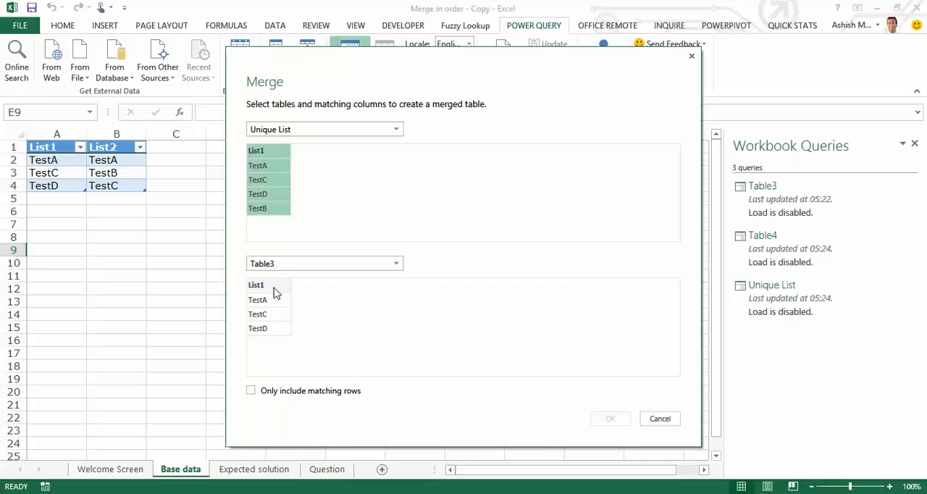
{"action": "left_click", "coordinate": [266, 285]}
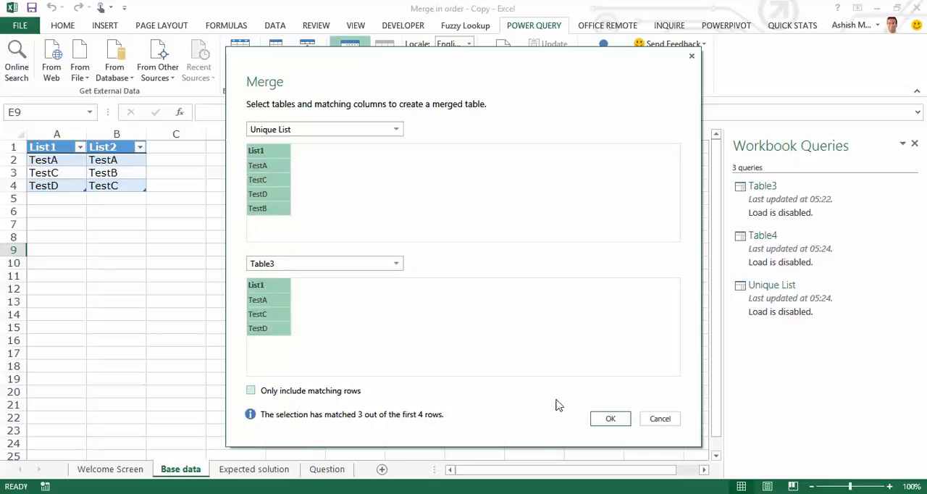
{"action": "left_click", "coordinate": [609, 418]}
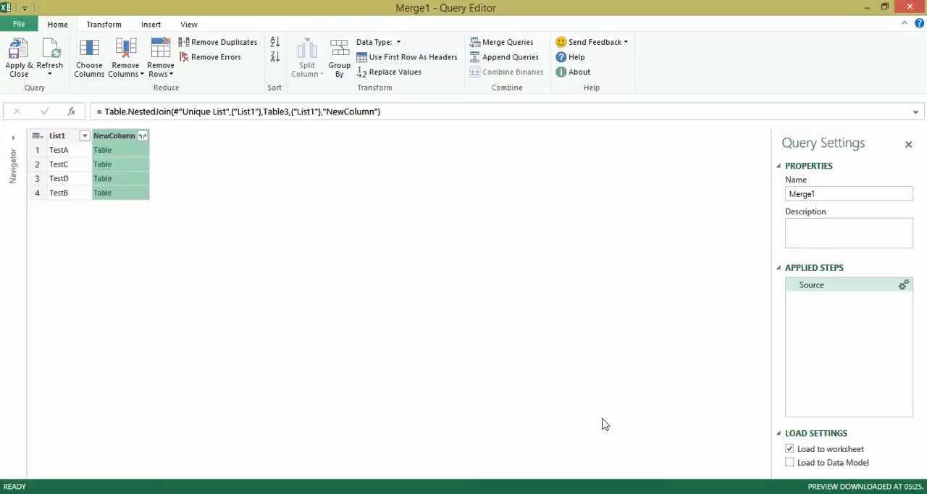
{"action": "mouse_move", "coordinate": [78, 143]}
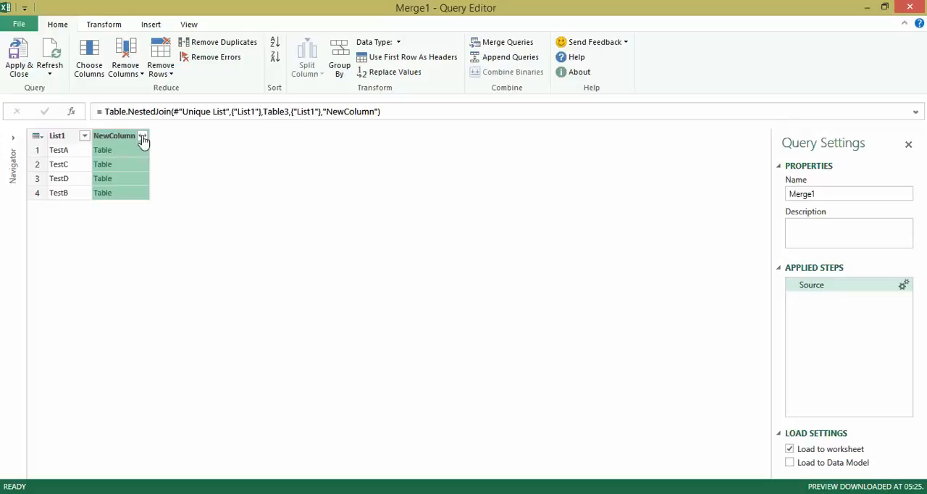
Step: Expand List1 from NewColumn and save Merge1 as a connection-only query
{"action": "left_click", "coordinate": [143, 135]}
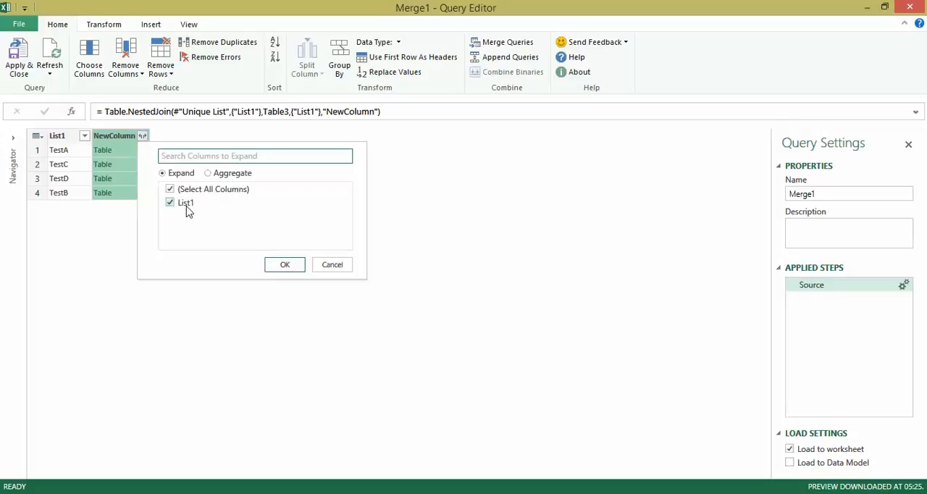
{"action": "left_click", "coordinate": [284, 265]}
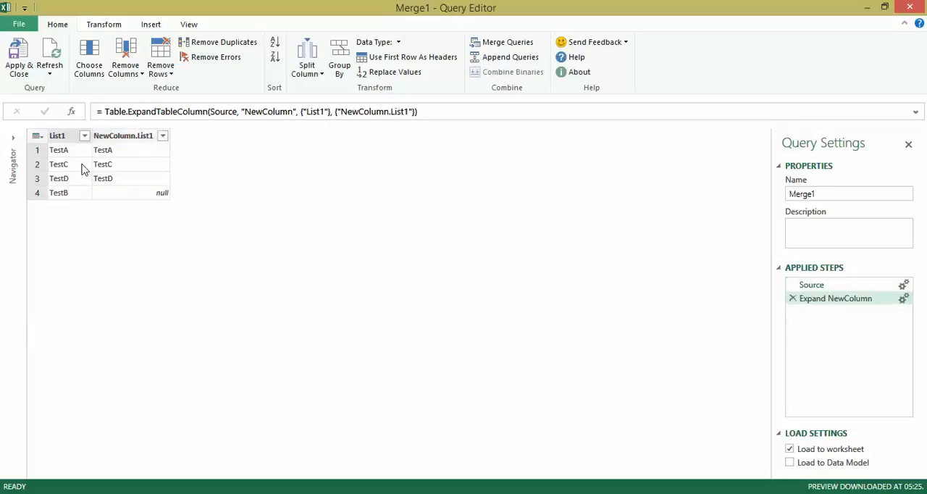
{"action": "mouse_move", "coordinate": [119, 170]}
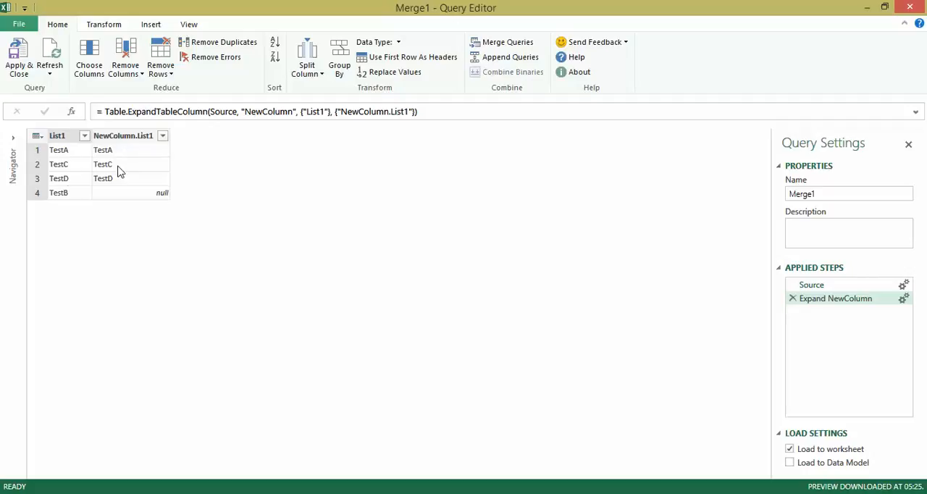
{"action": "mouse_move", "coordinate": [64, 168]}
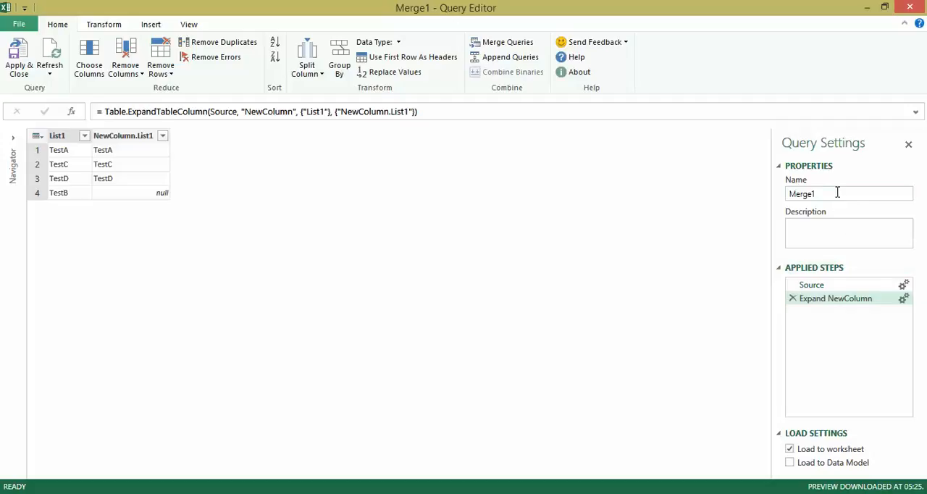
{"action": "left_click", "coordinate": [789, 449]}
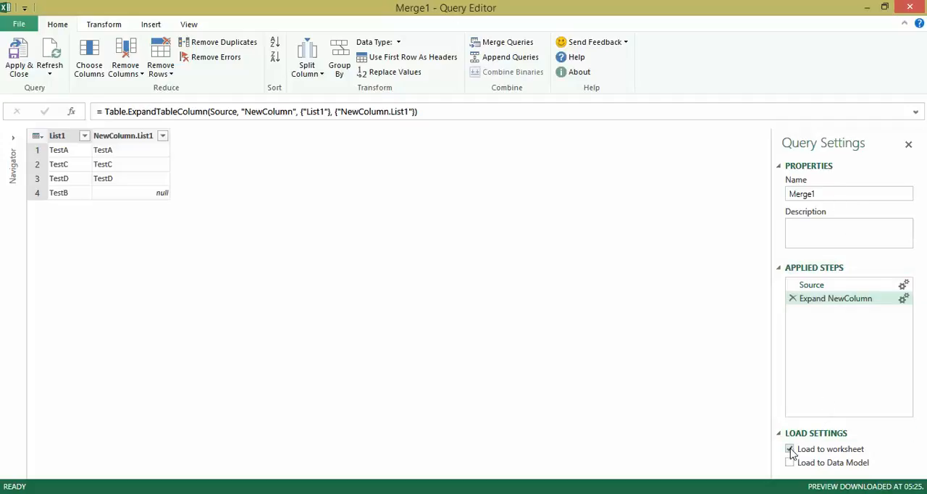
{"action": "left_click", "coordinate": [791, 449]}
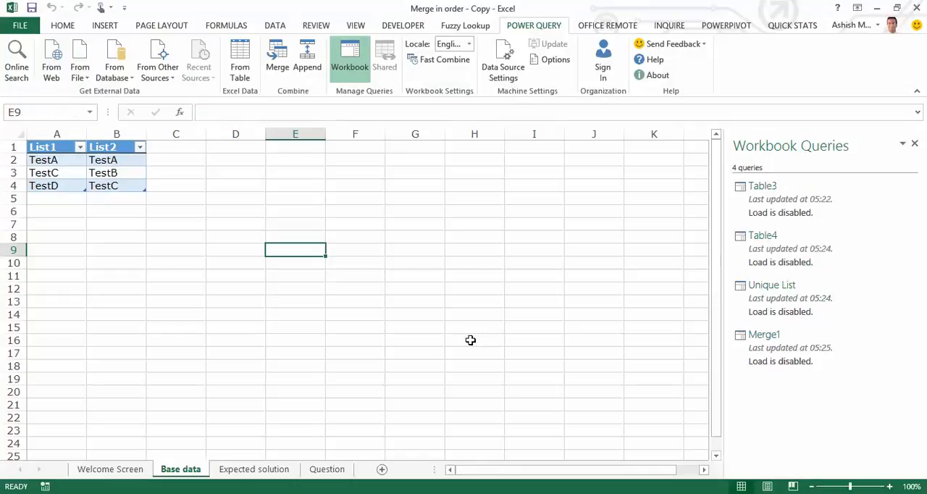
{"action": "mouse_move", "coordinate": [144, 231]}
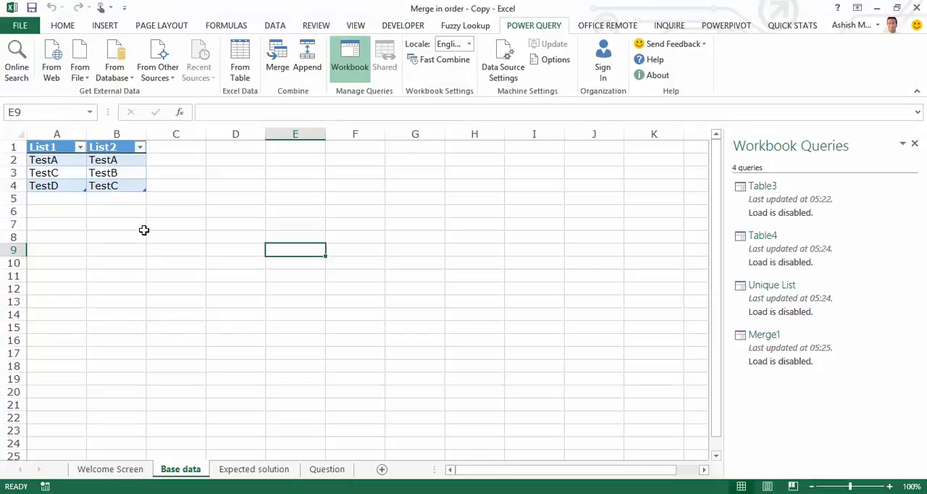
{"action": "mouse_move", "coordinate": [327, 219]}
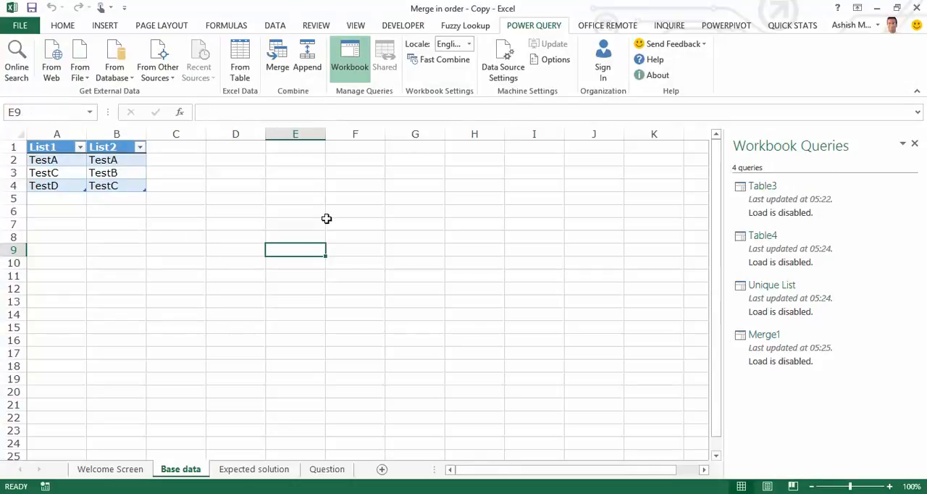
Step: Merge Merge1 with Table4, matching on their List1 columns
{"action": "left_click", "coordinate": [176, 263]}
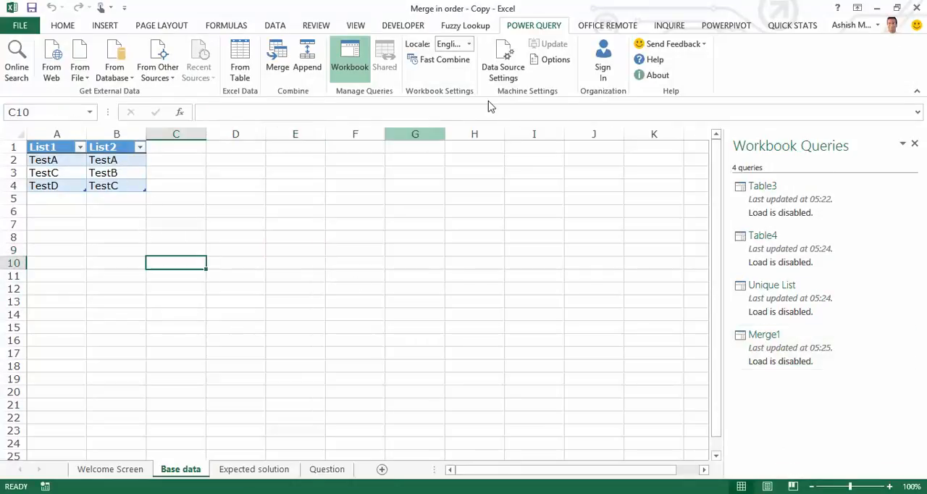
{"action": "mouse_move", "coordinate": [297, 96]}
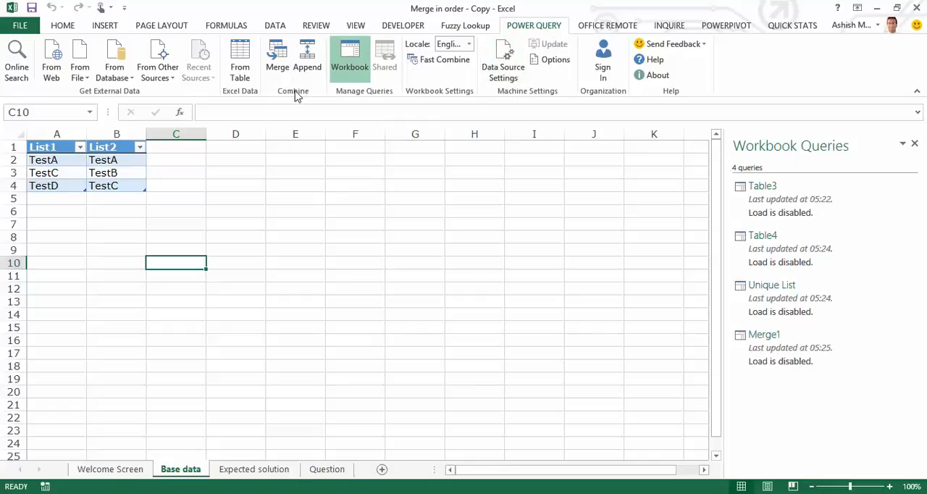
{"action": "left_click", "coordinate": [277, 56]}
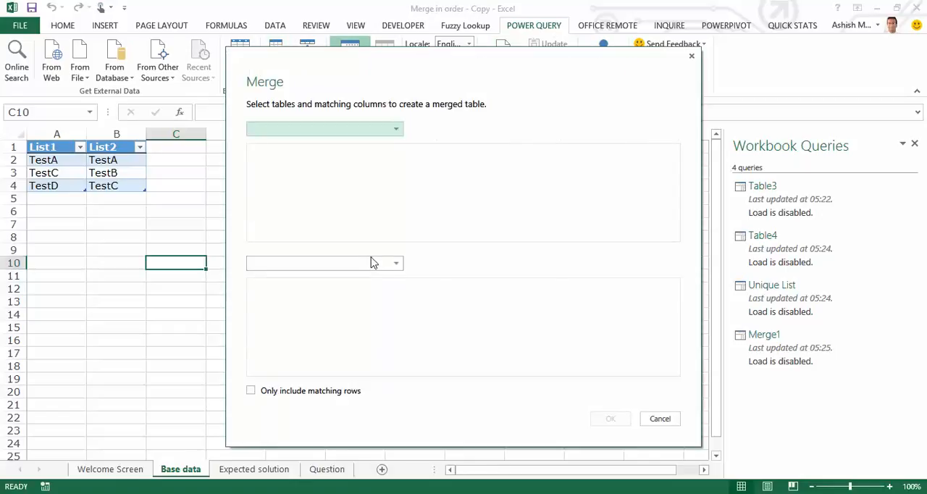
{"action": "left_click", "coordinate": [394, 129]}
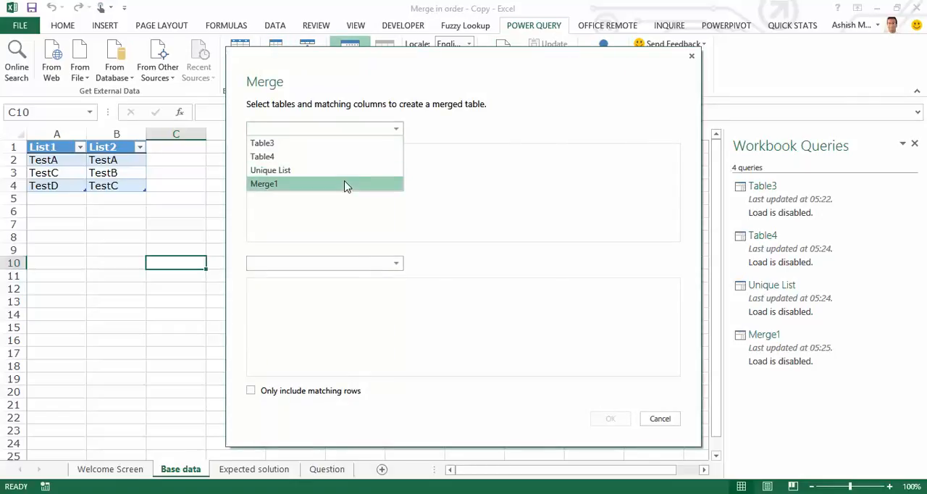
{"action": "left_click", "coordinate": [264, 183]}
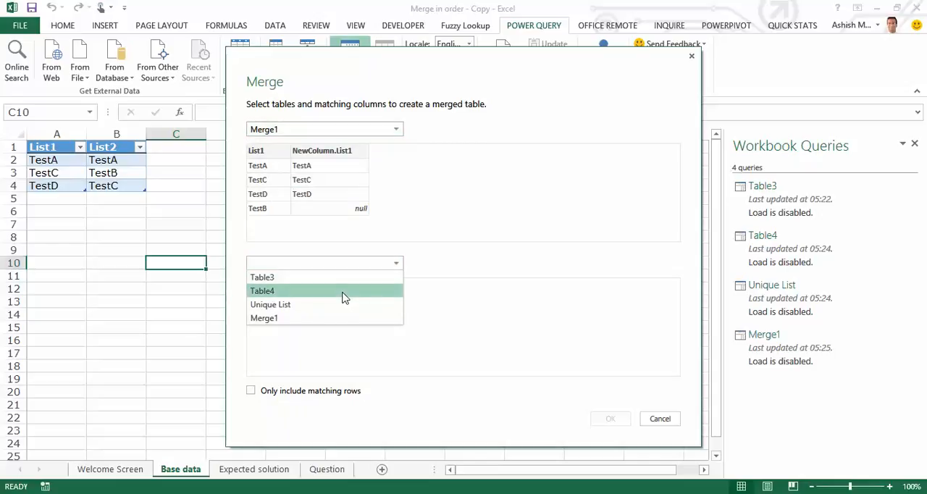
{"action": "left_click", "coordinate": [262, 291]}
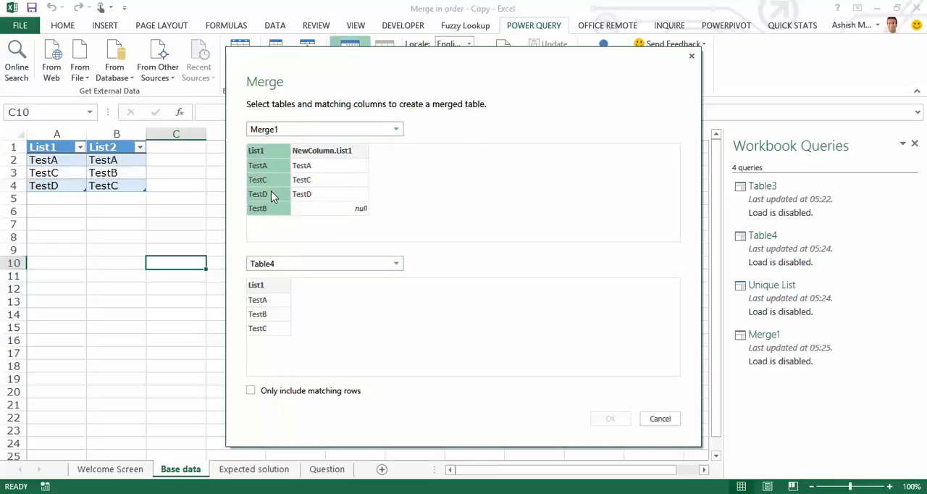
{"action": "left_click", "coordinate": [268, 284]}
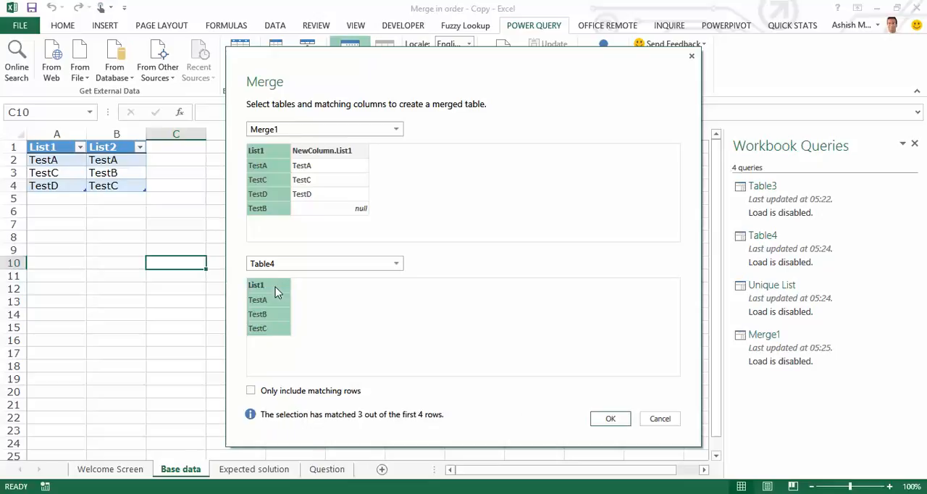
{"action": "left_click", "coordinate": [610, 419]}
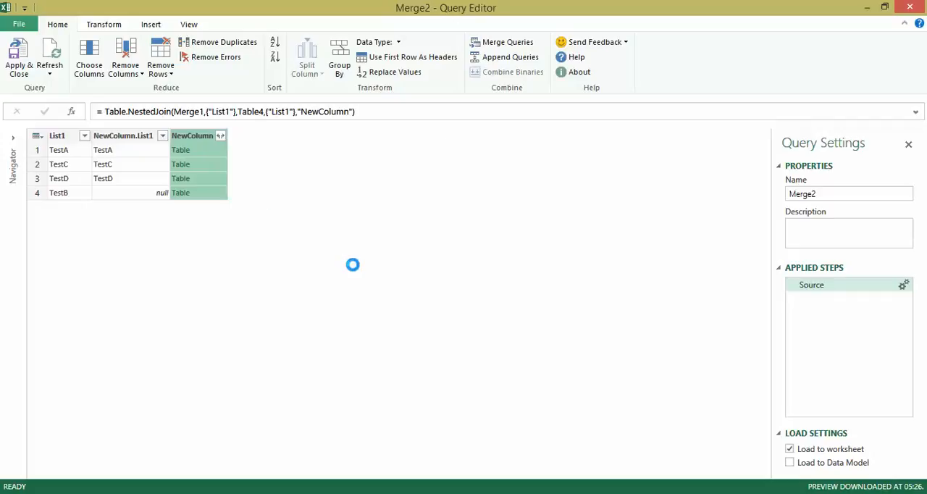
Step: Expand Table4's List1 values from Merge2's nested NewColumn tables
{"action": "left_click", "coordinate": [220, 136]}
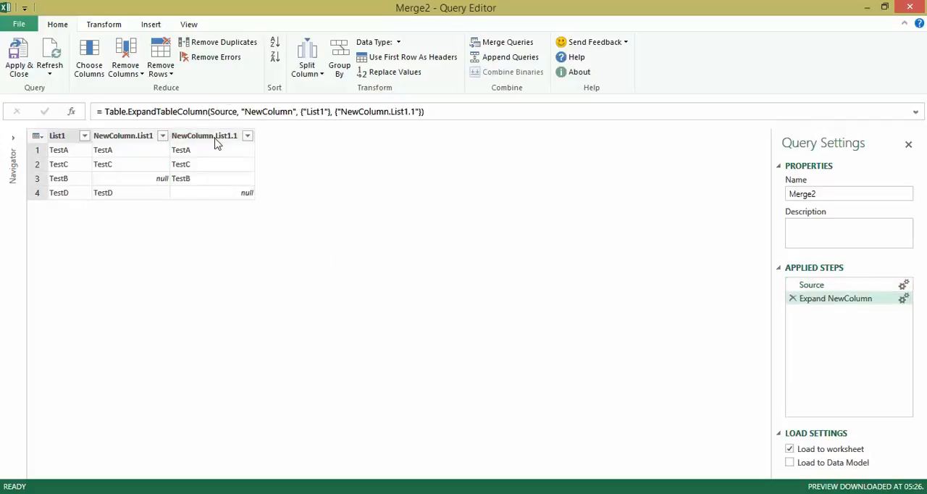
{"action": "mouse_move", "coordinate": [113, 154]}
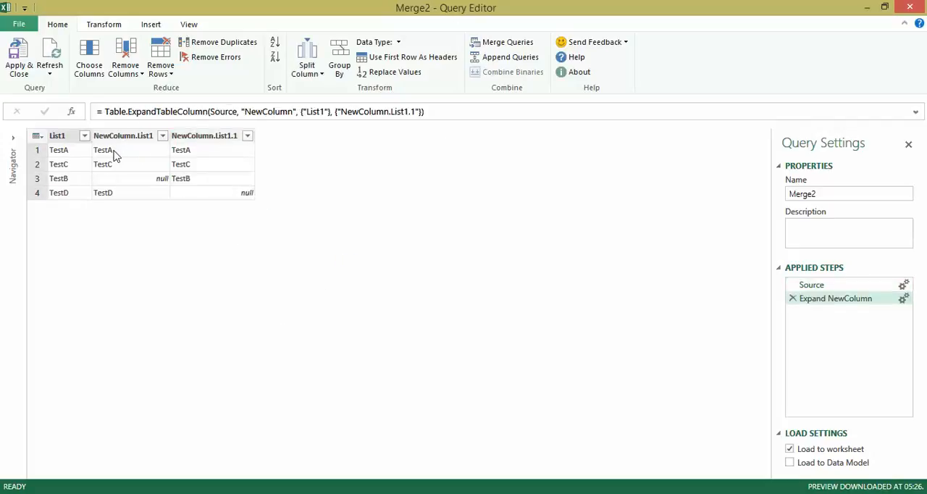
{"action": "mouse_move", "coordinate": [119, 165]}
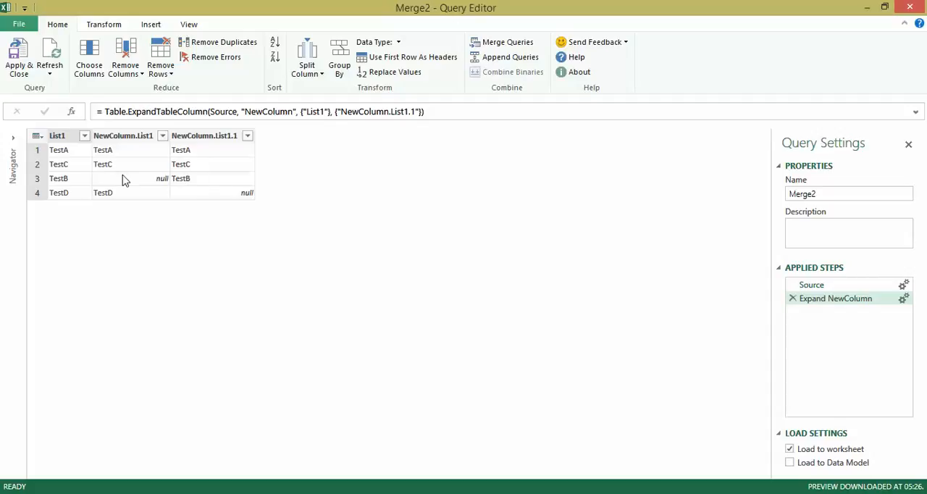
{"action": "mouse_move", "coordinate": [205, 179]}
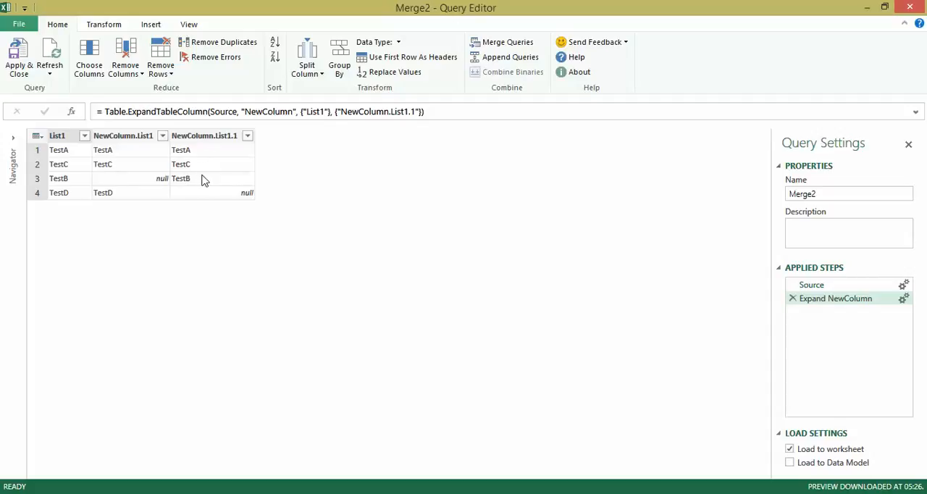
{"action": "mouse_move", "coordinate": [132, 192]}
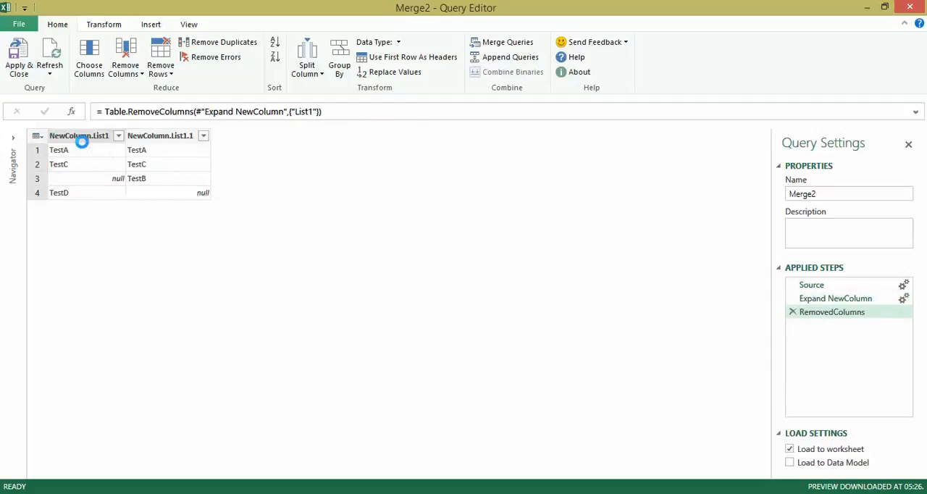
Step: Undo the accidental drill-down and rename NewColumn.List1 to List1
{"action": "right_click", "coordinate": [78, 135]}
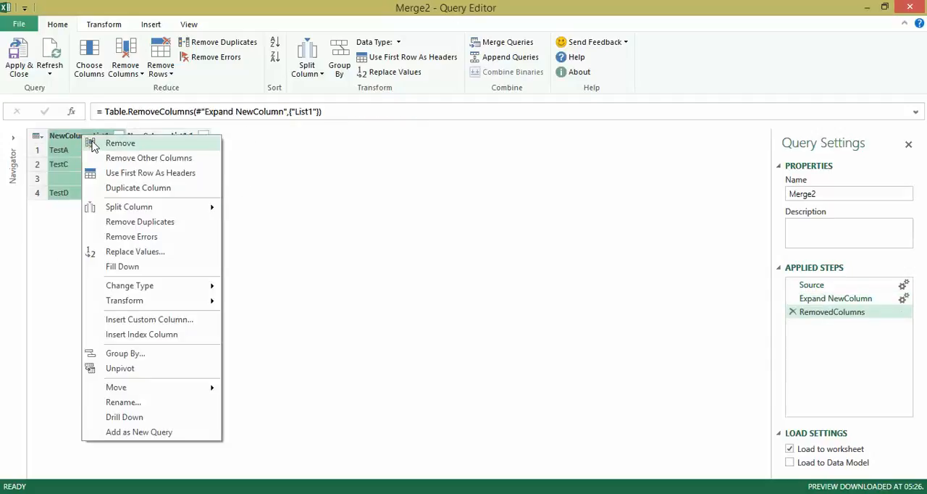
{"action": "left_click", "coordinate": [124, 416]}
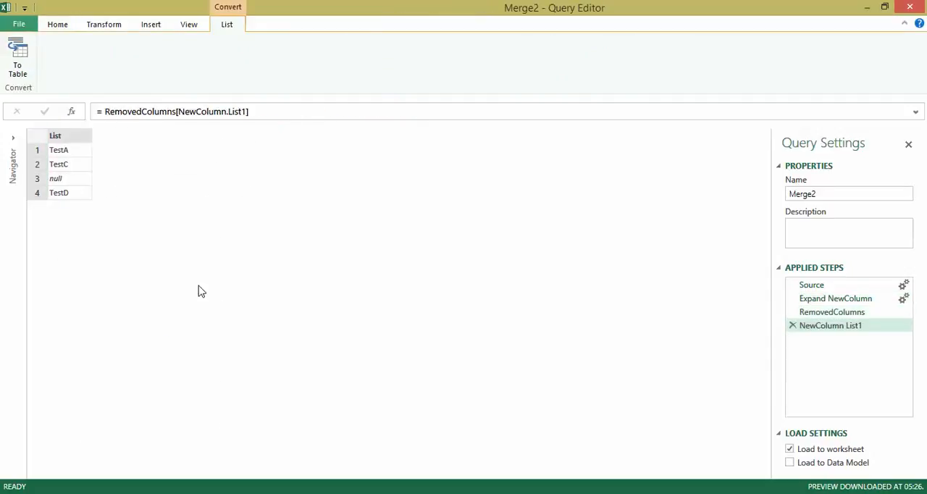
{"action": "mouse_move", "coordinate": [579, 311]}
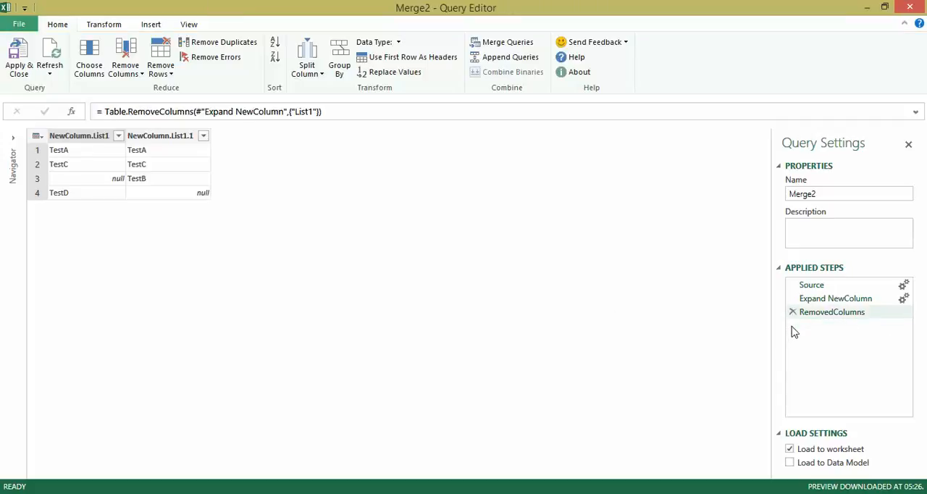
{"action": "right_click", "coordinate": [78, 136]}
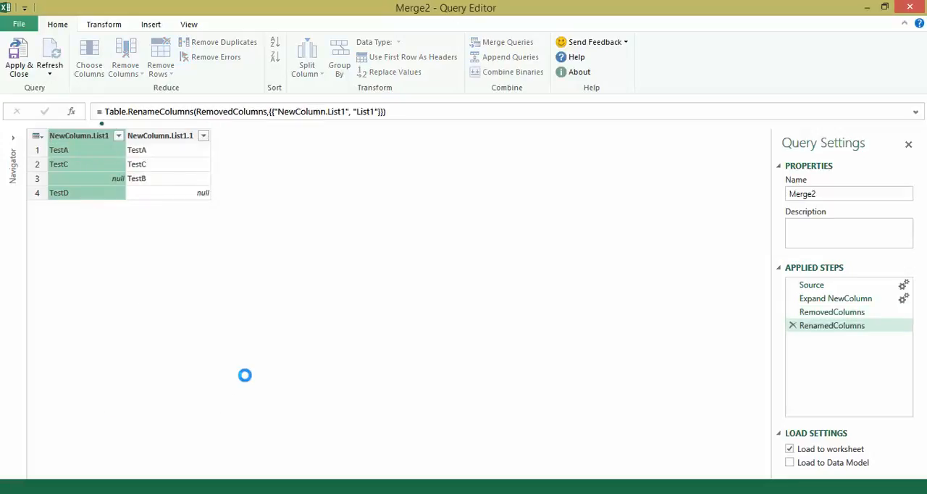
Step: Rename the second column to List2 and name the query 'Aligned data list'
{"action": "right_click", "coordinate": [130, 136]}
{"action": "type", "text": "List2"}
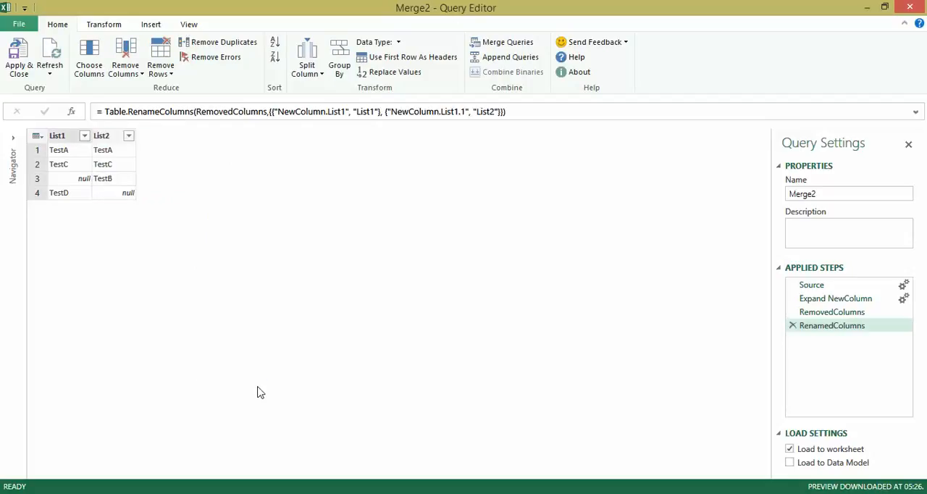
{"action": "left_click", "coordinate": [834, 193]}
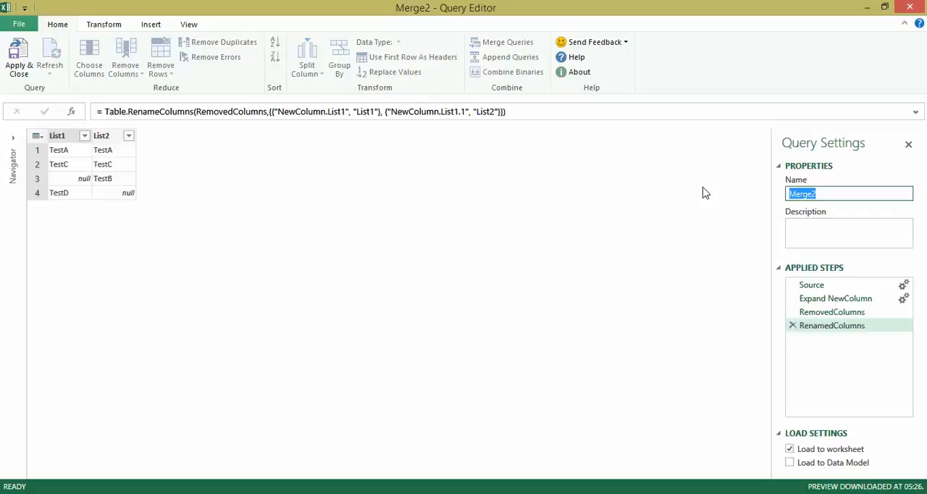
{"action": "type", "text": "Aligned data list"}
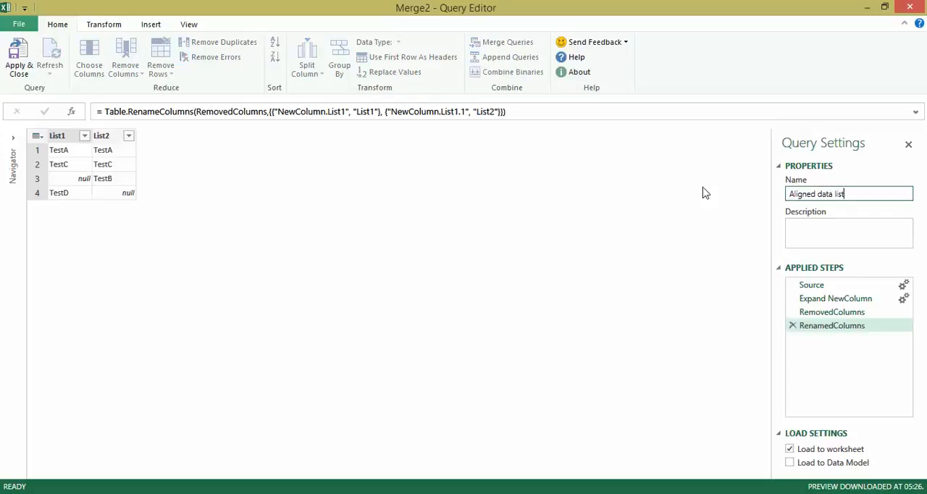
{"action": "mouse_move", "coordinate": [82, 149]}
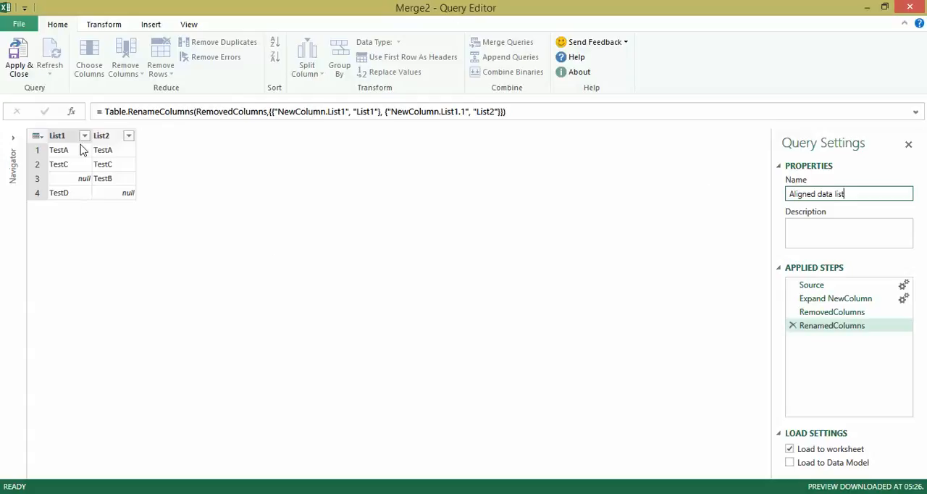
{"action": "mouse_move", "coordinate": [16, 69]}
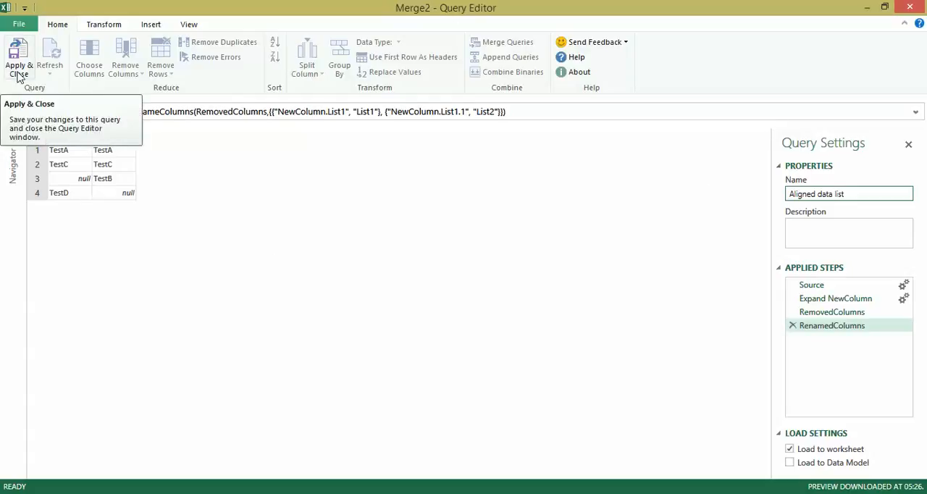
Step: Load the query to Sheet2 and compare it with the Expected solution and Base data sheets
{"action": "left_click", "coordinate": [16, 53]}
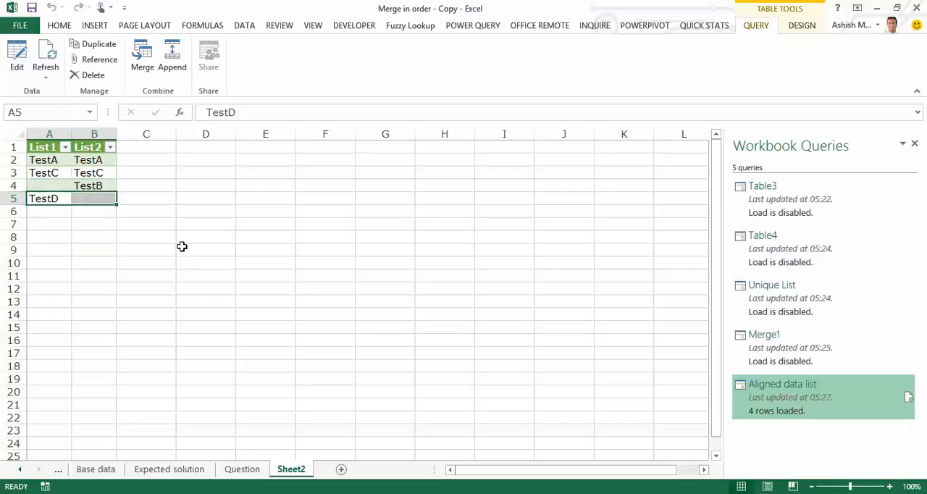
{"action": "left_click", "coordinate": [168, 468]}
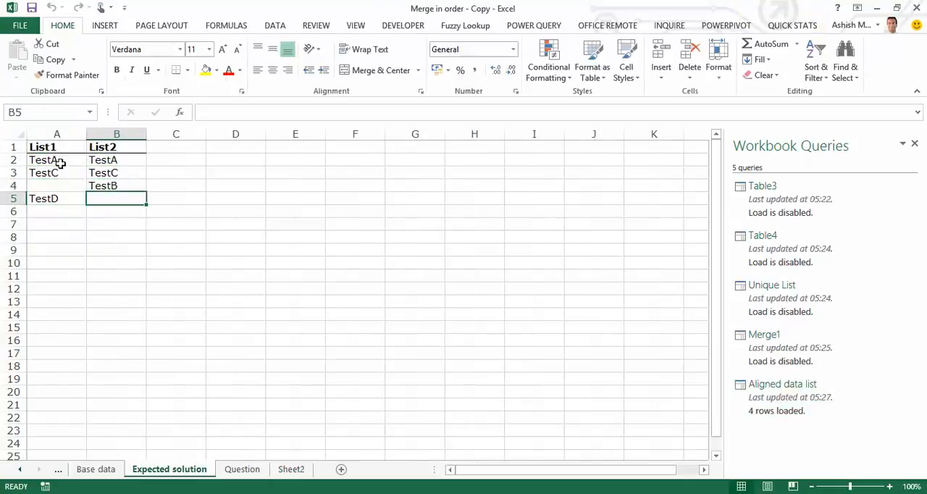
{"action": "left_click", "coordinate": [292, 469]}
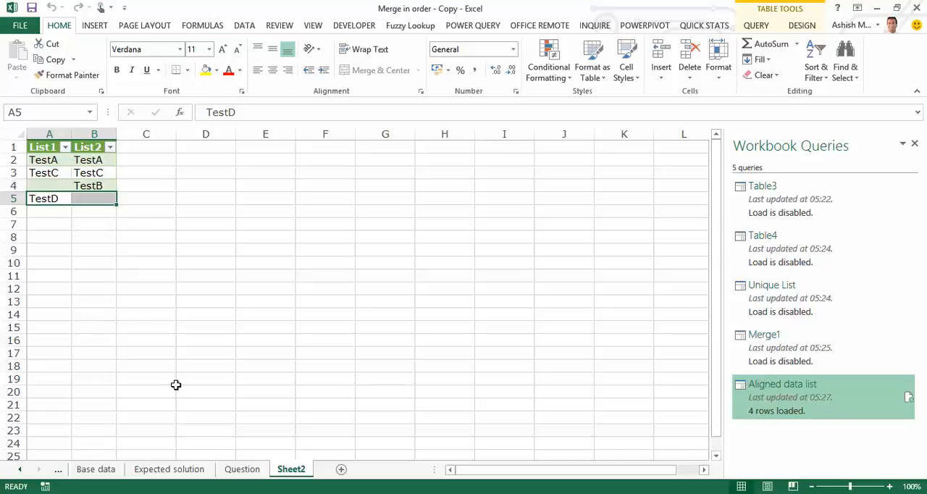
{"action": "left_click", "coordinate": [96, 469]}
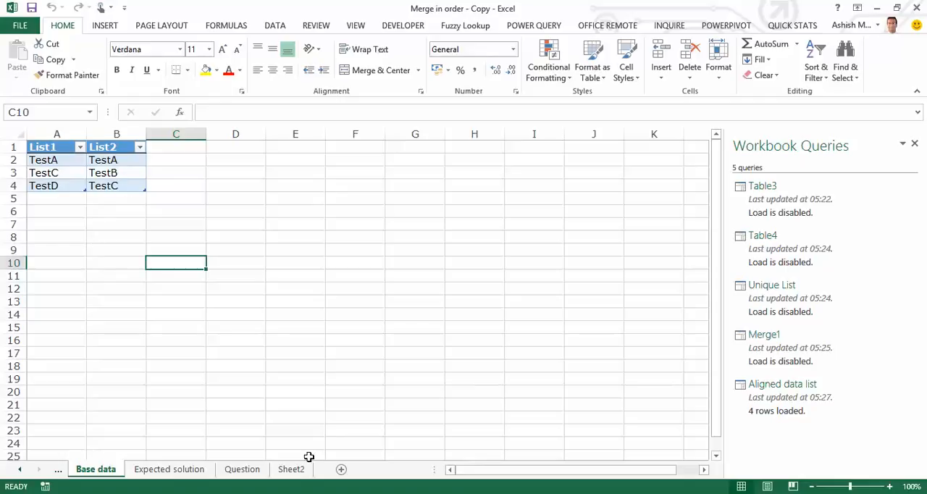
{"action": "right_click", "coordinate": [87, 186]}
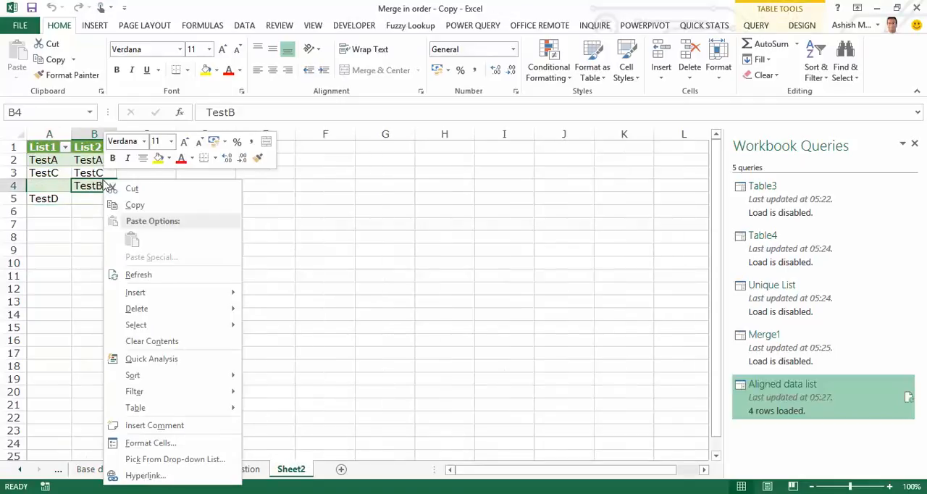
{"action": "mouse_move", "coordinate": [348, 234]}
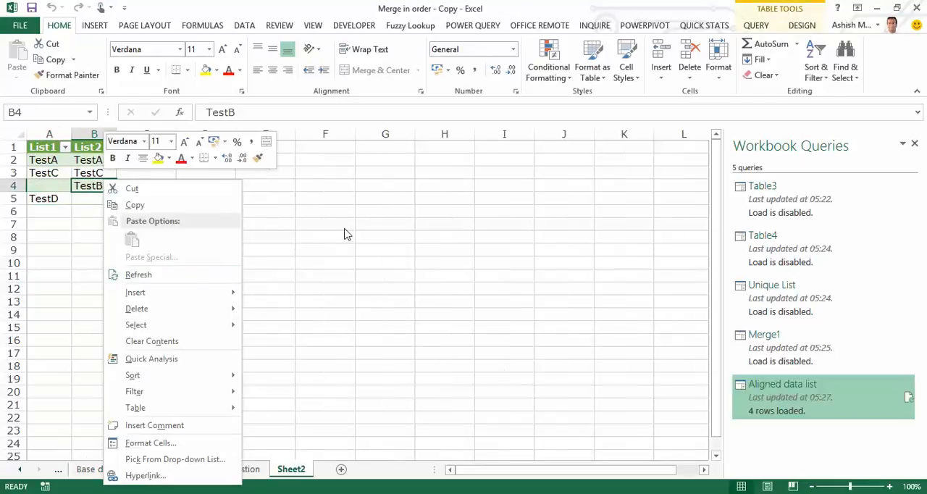